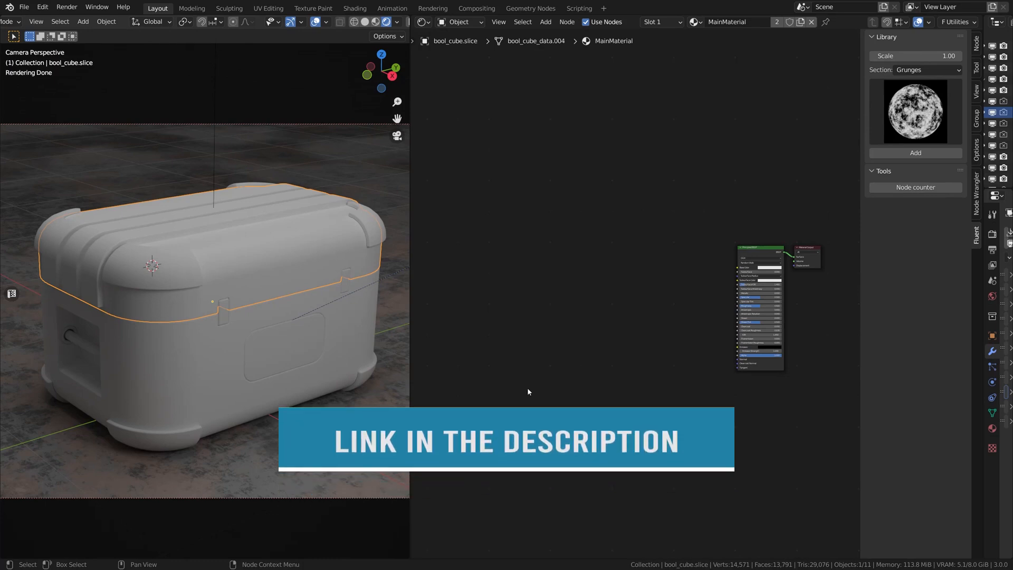
mouse_move(201, 288)
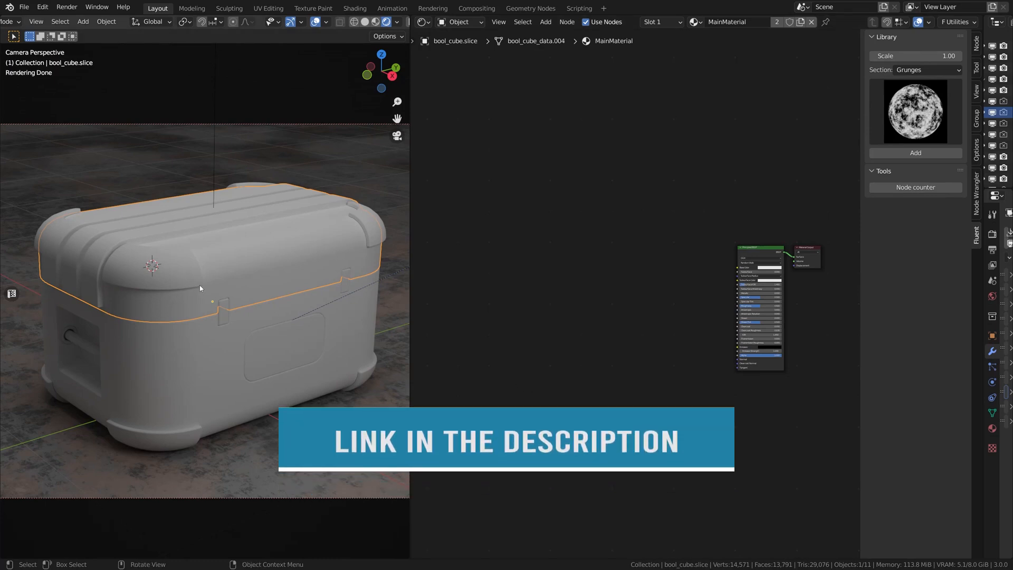
mouse_move(536, 298)
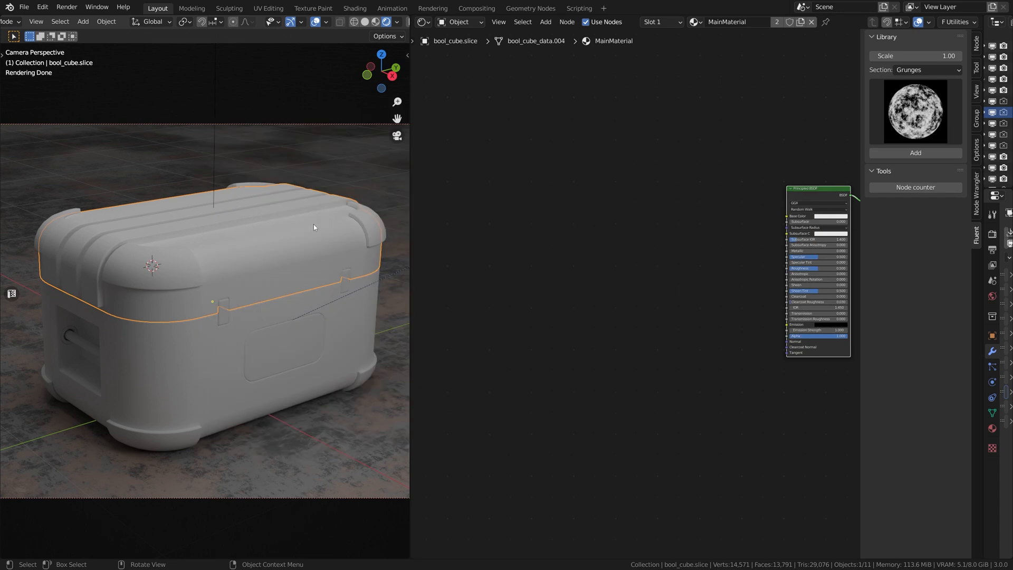
mouse_move(694, 265)
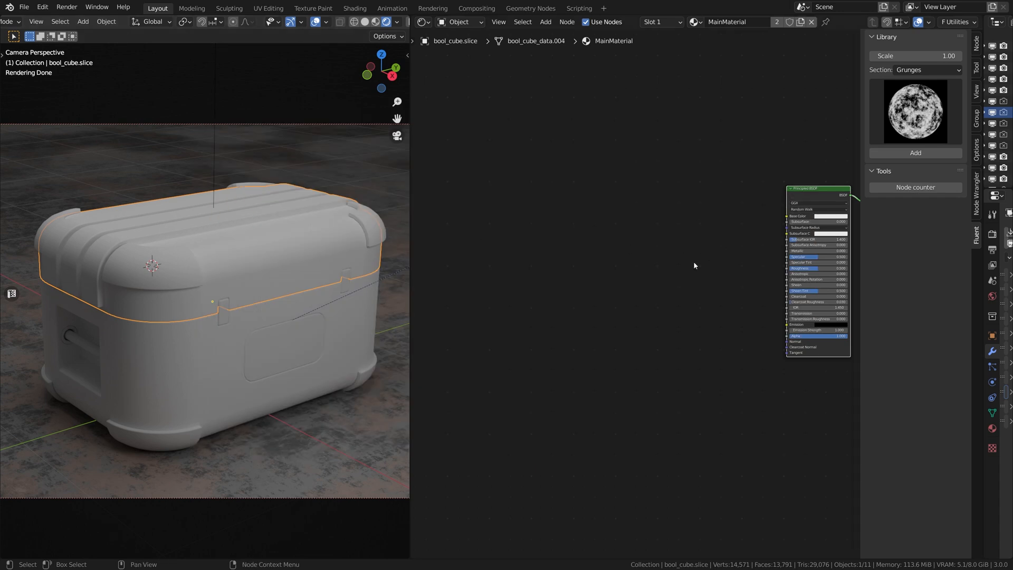
mouse_move(667, 257)
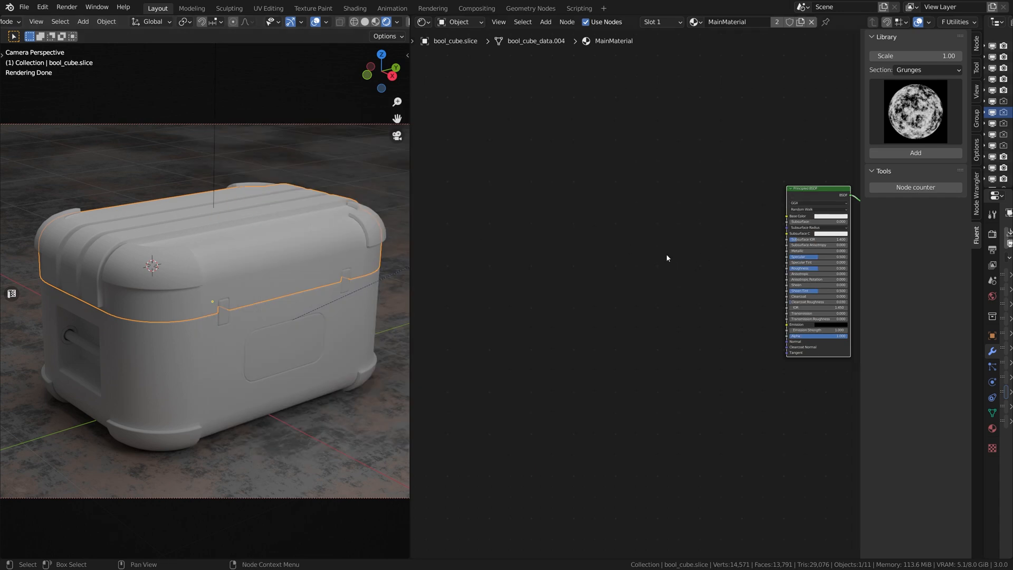
Give the base Layer node a green hue from its Color swatch
click(666, 258)
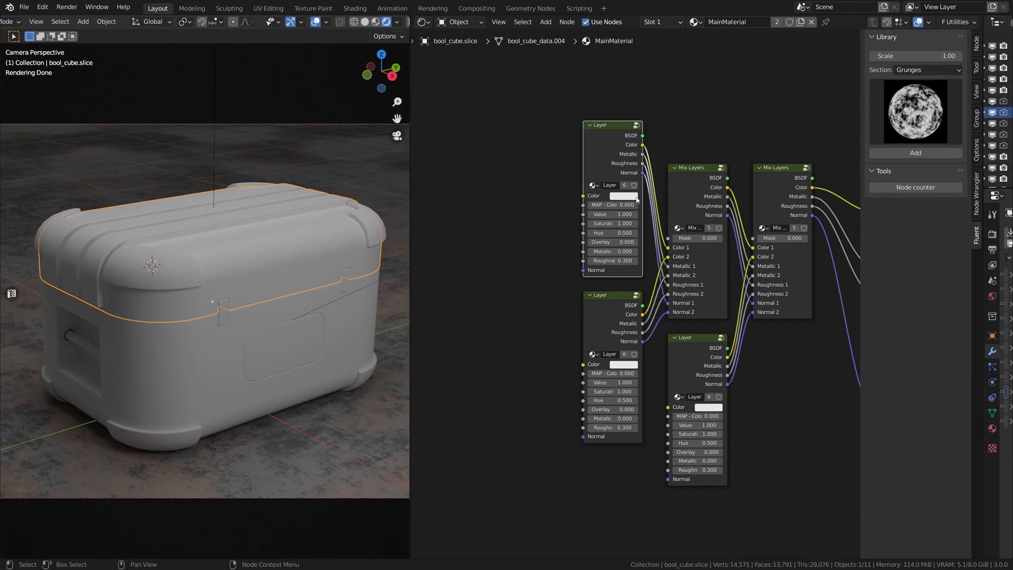
click(624, 196)
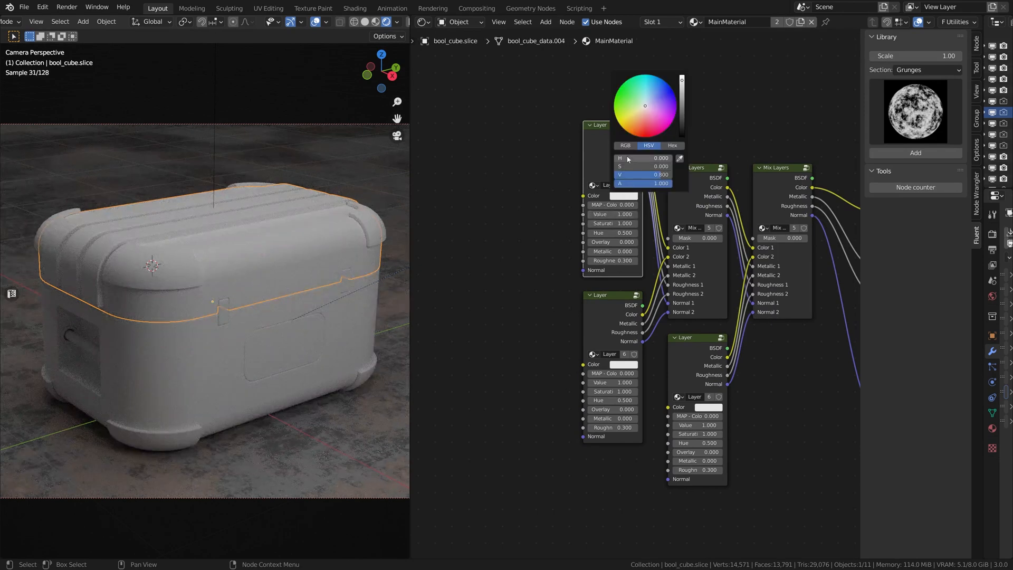
click(629, 101)
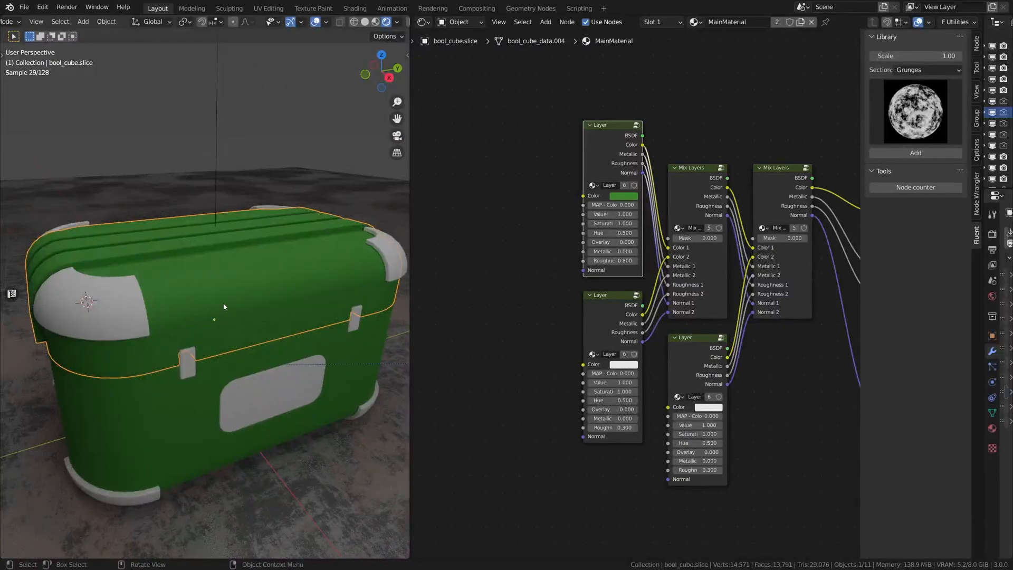
mouse_move(618, 197)
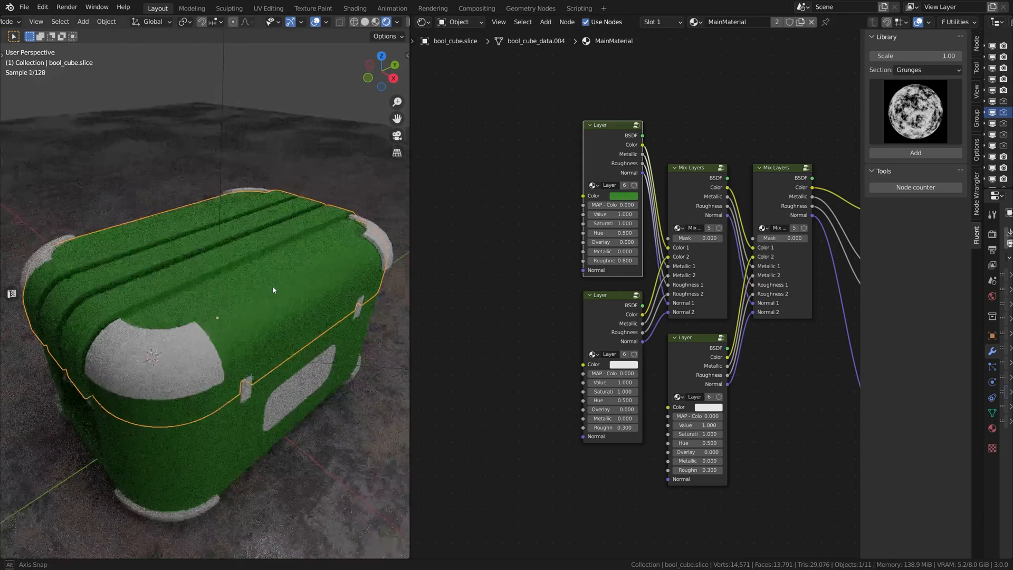
Desaturate and slightly darken the base green, then check it on the crate
click(622, 196)
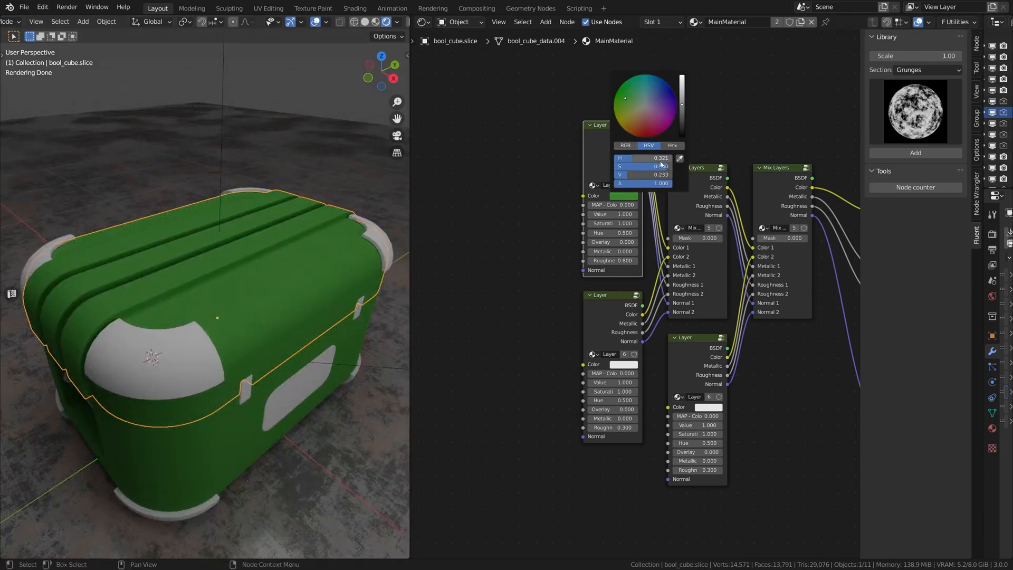
click(643, 165)
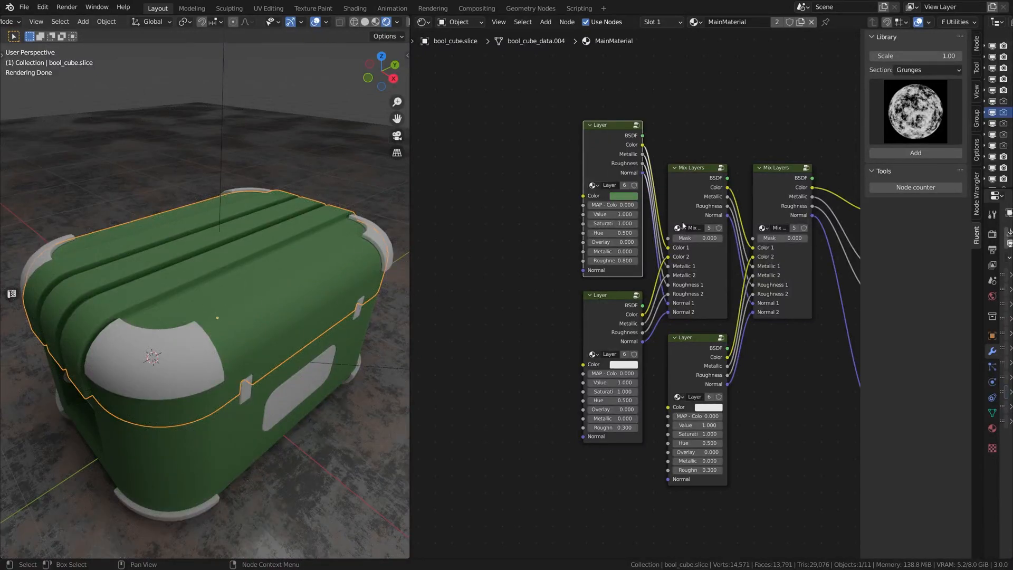
click(612, 197)
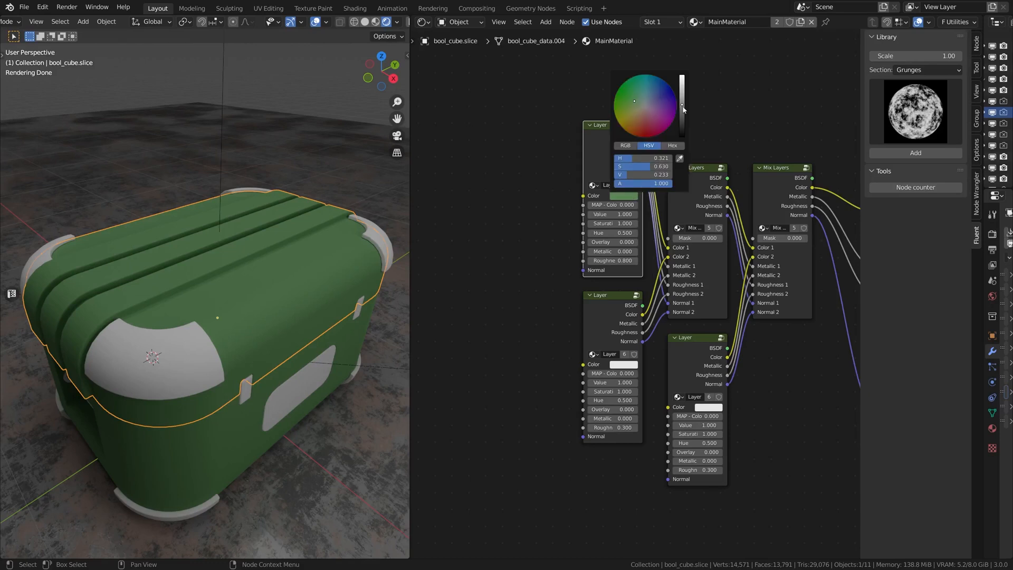
click(266, 223)
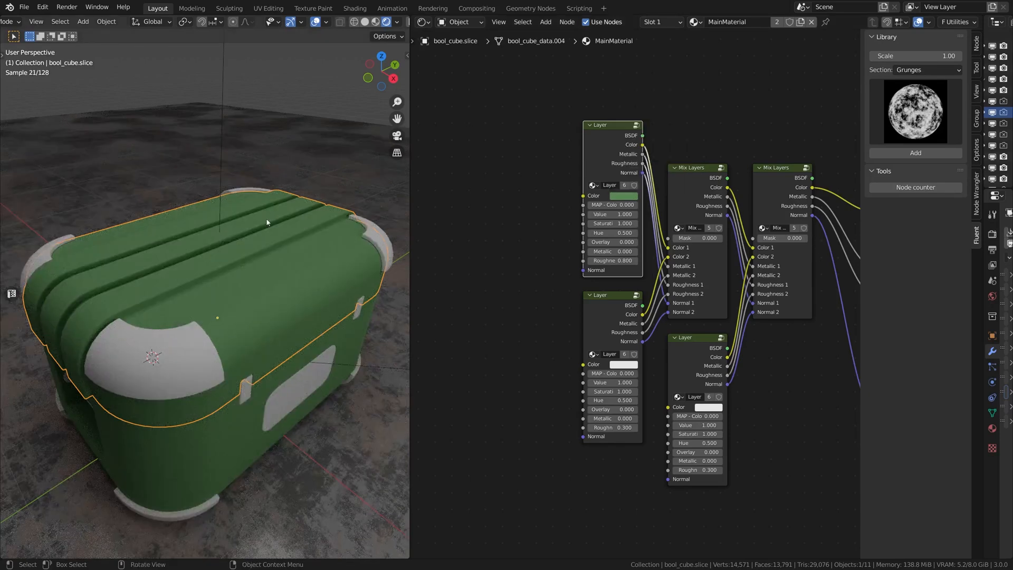
drag(266, 222, 172, 230)
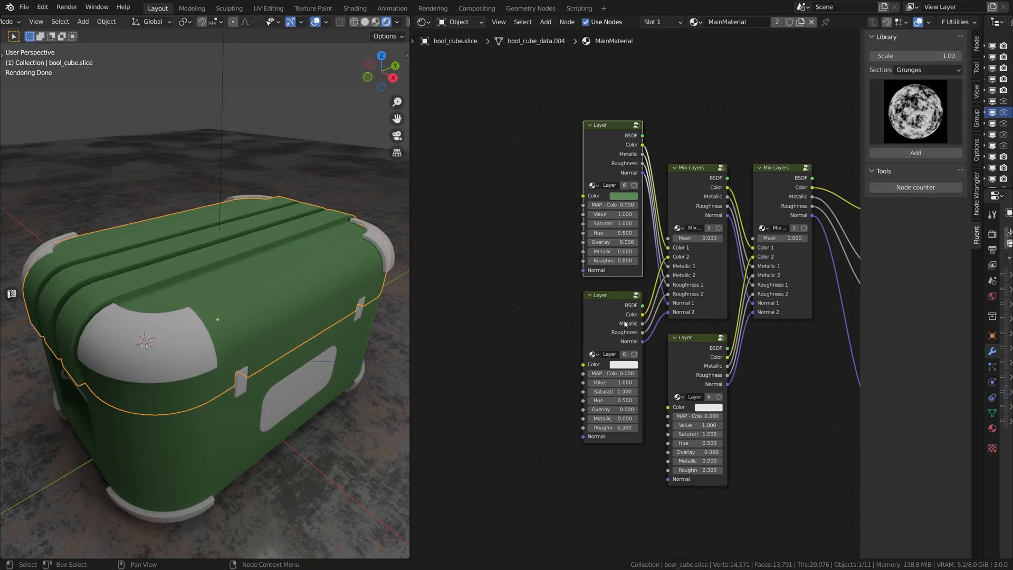
Add the Cracked paint node from the library's Normals section beside the layers
click(925, 69)
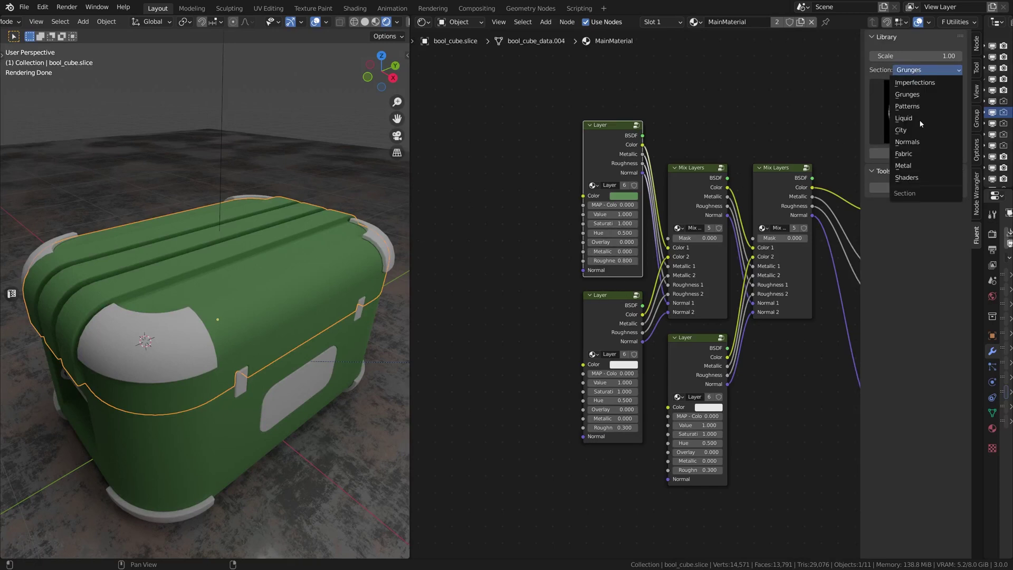
click(906, 94)
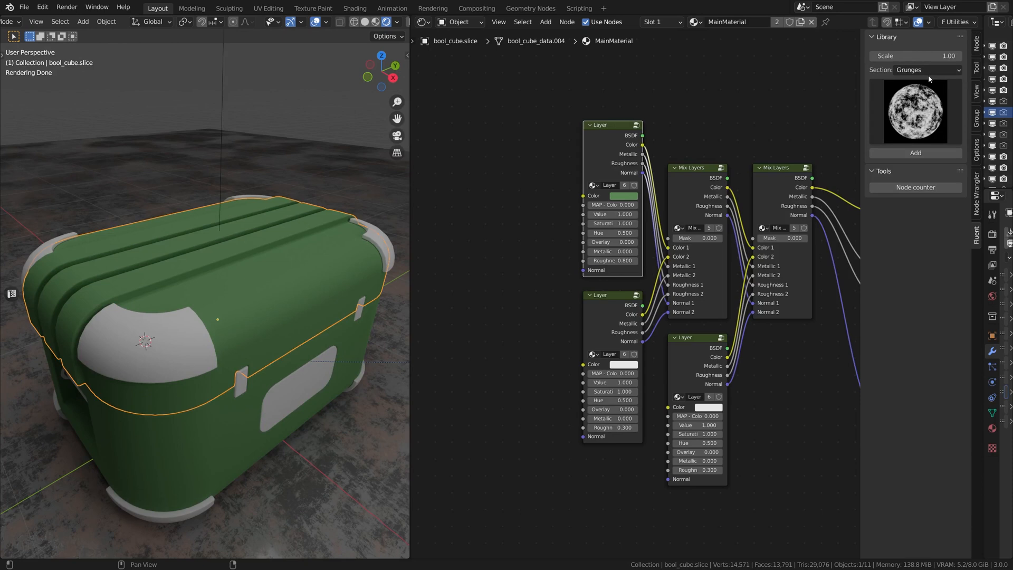
click(915, 70)
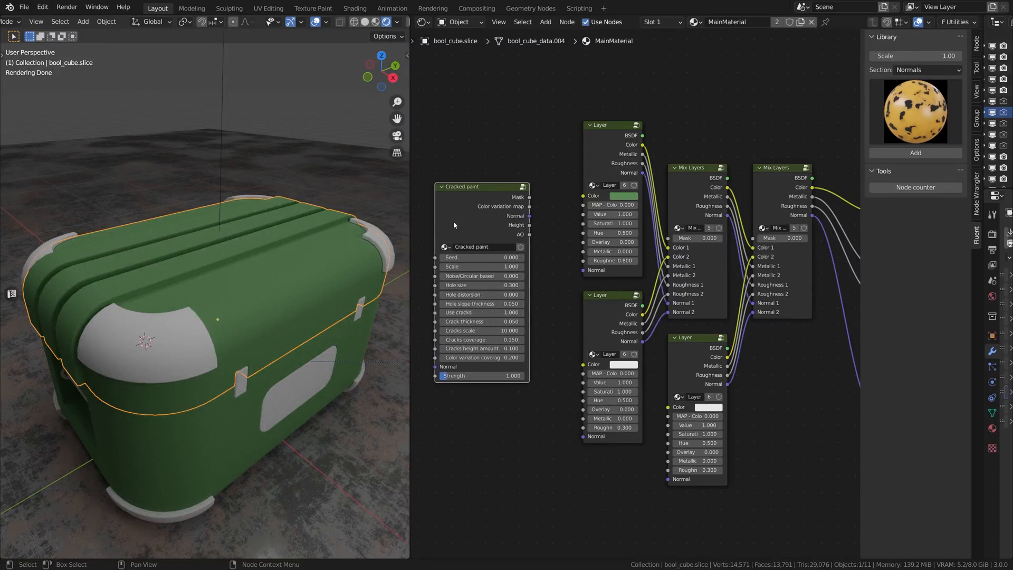
drag(461, 186, 473, 198)
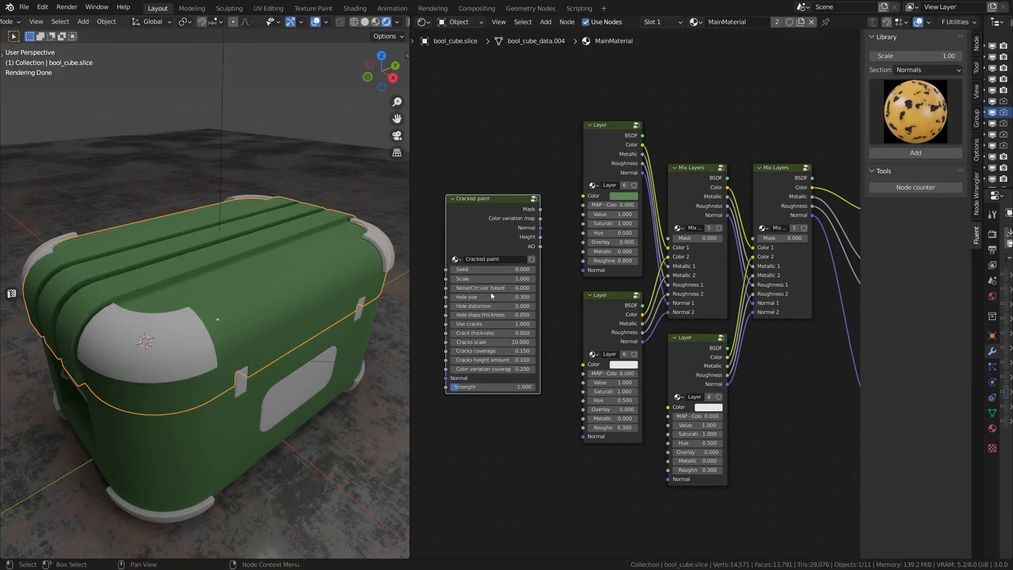
click(914, 111)
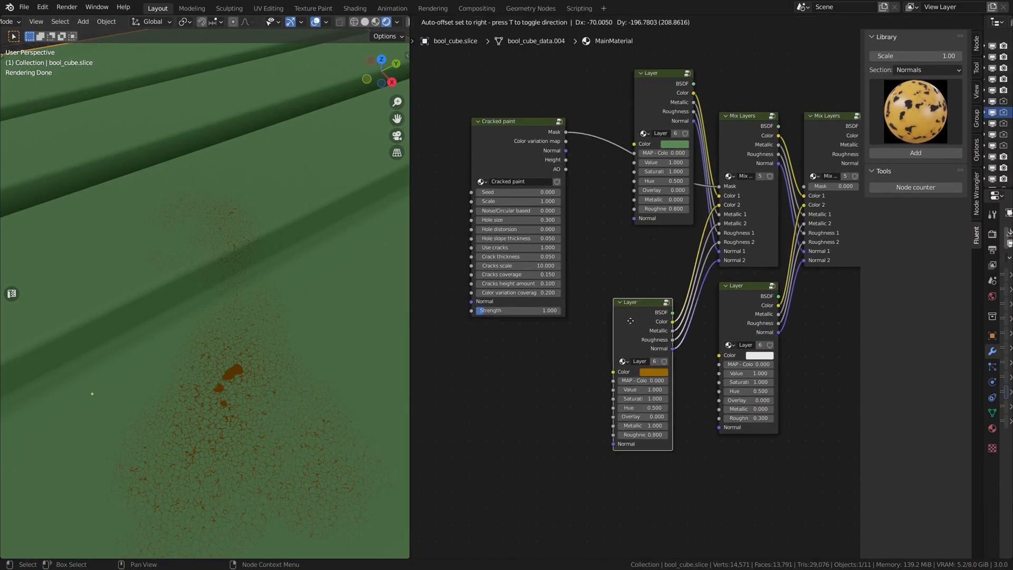
Add Grunge 03 from the Grunges section to drive the rust layer, strength 0.000
click(914, 69)
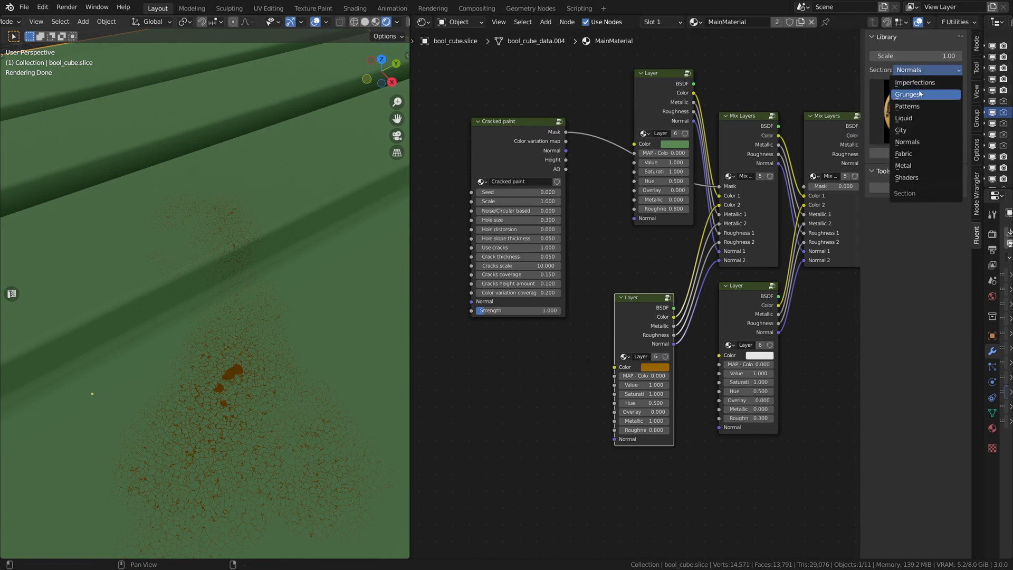
click(909, 94)
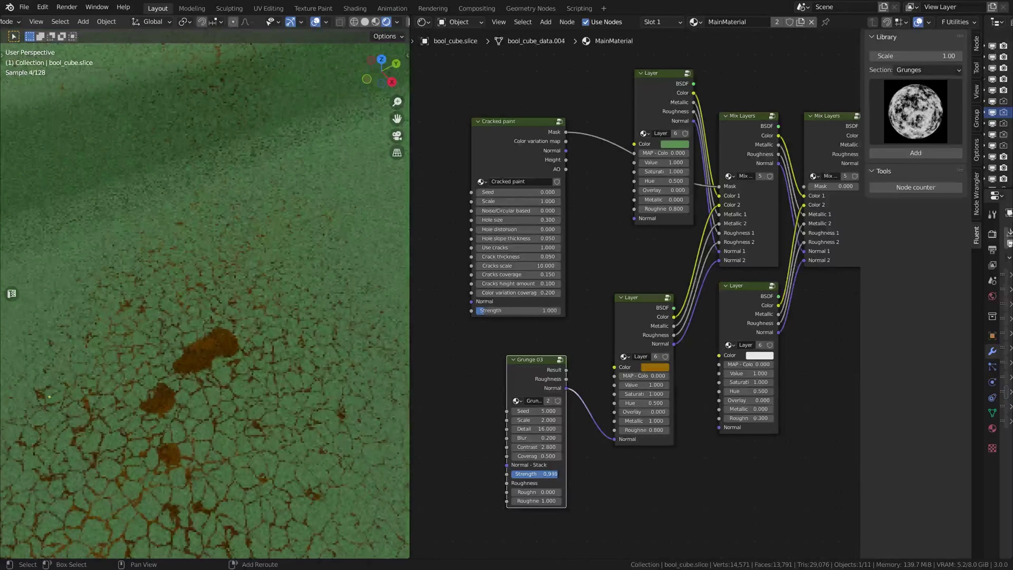
text(0.000)
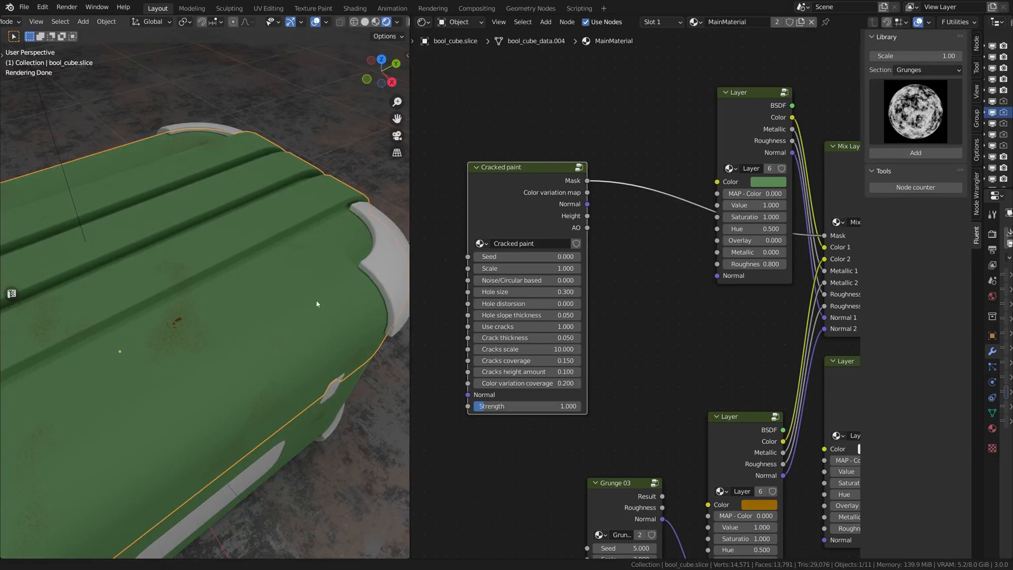
mouse_move(578, 256)
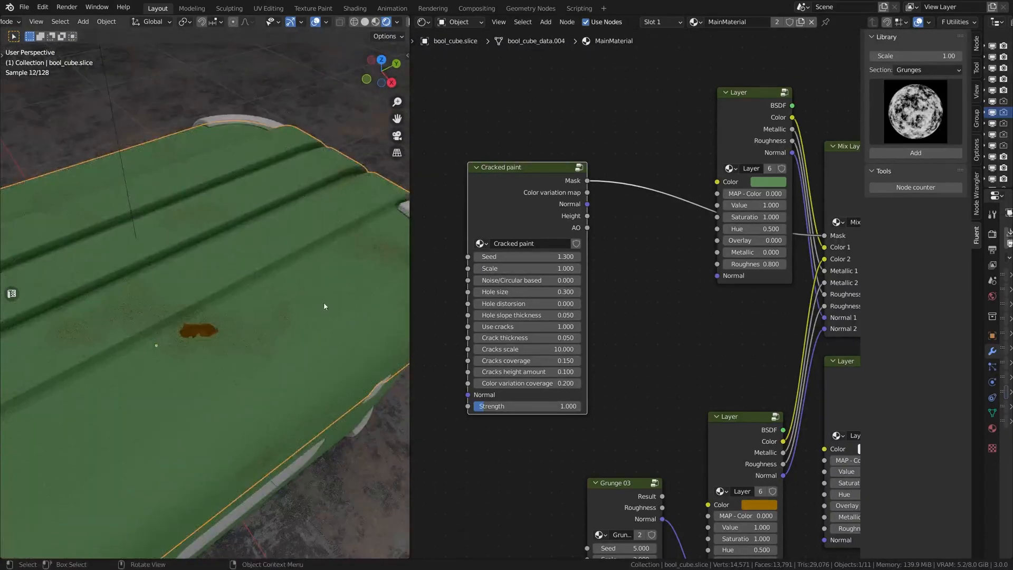
Wire the Cracked paint Normal output into the green Layer's Normal input
click(525, 280)
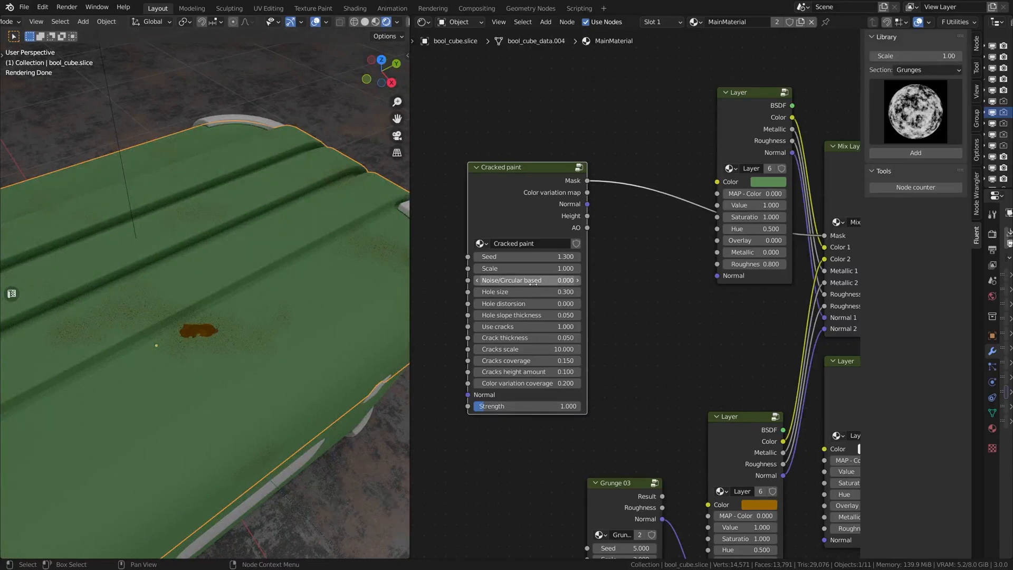
click(577, 280)
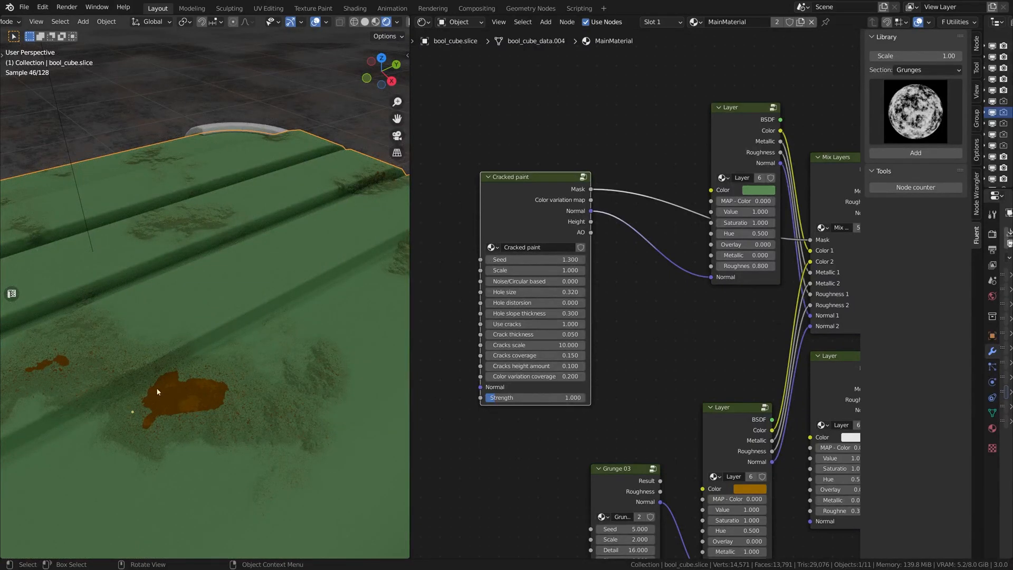
mouse_move(194, 387)
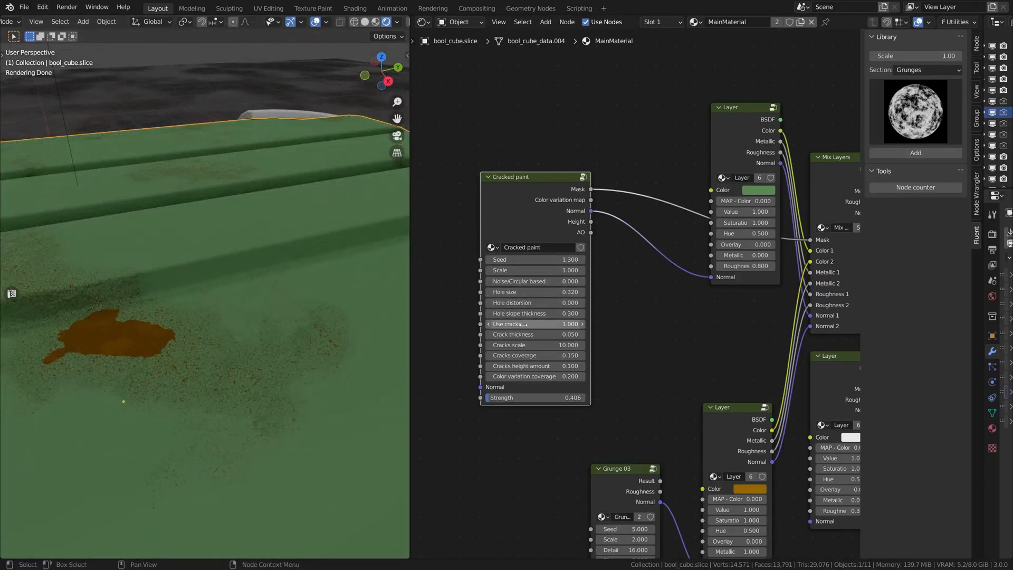
mouse_move(535, 367)
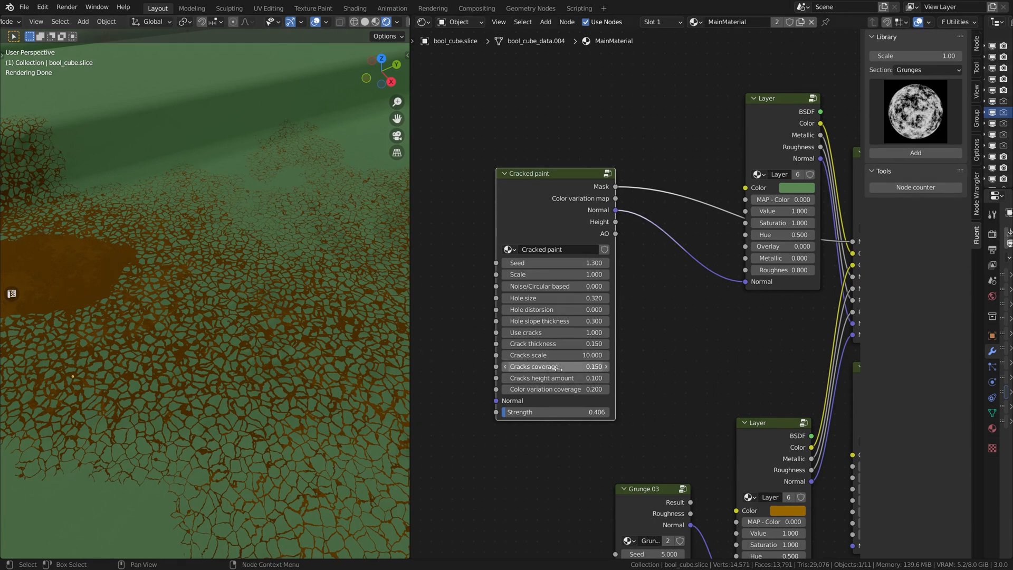
mouse_move(554, 354)
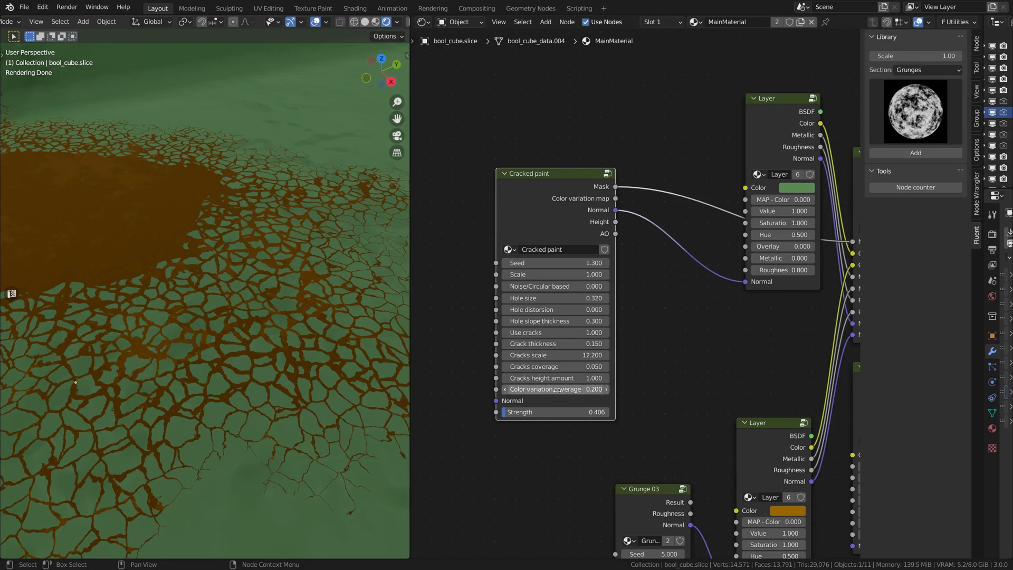
mouse_move(520, 412)
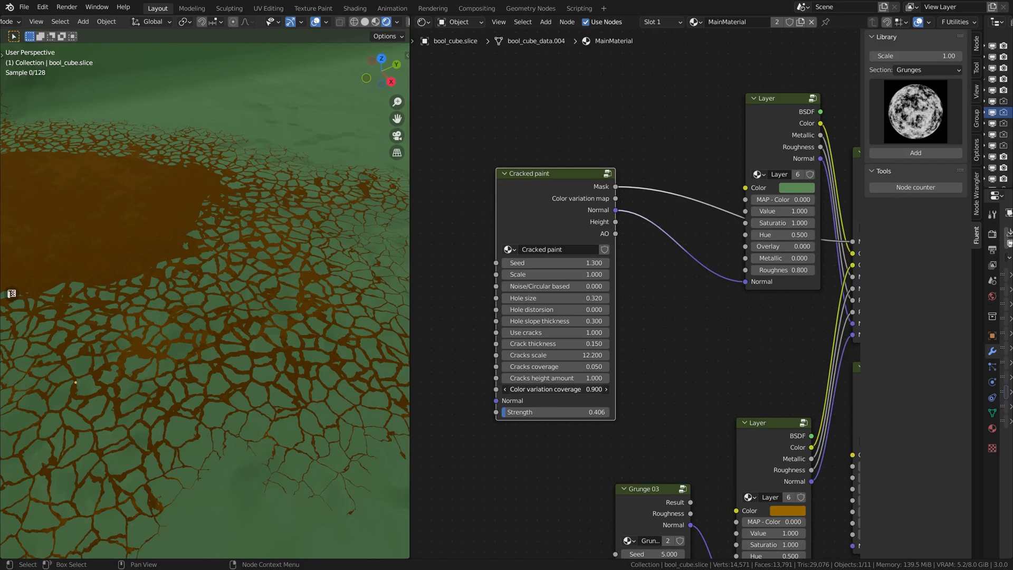
Edit the colour variation coverage and lower the variation hue
double_click(554, 389)
text(0.200)
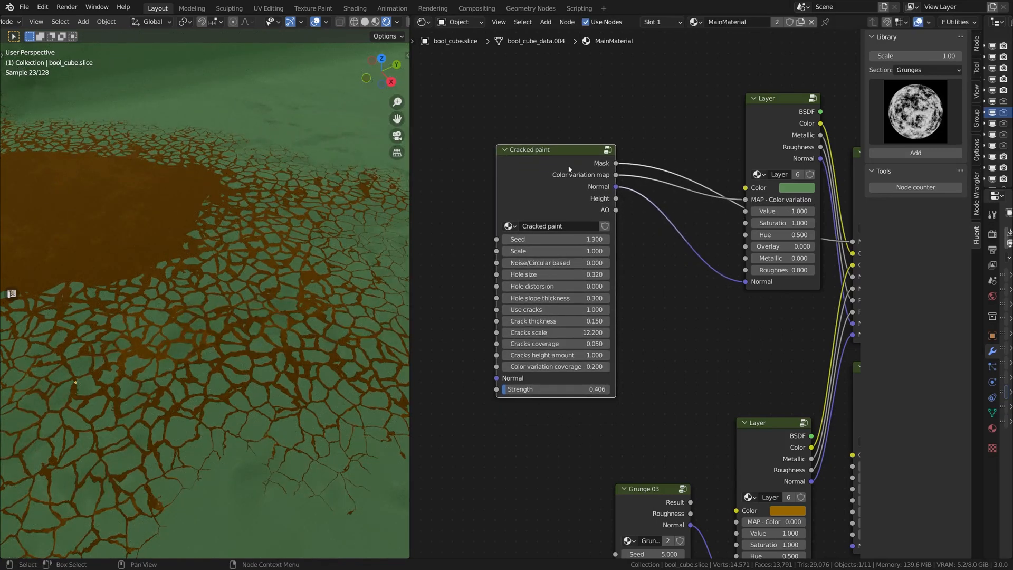
click(554, 366)
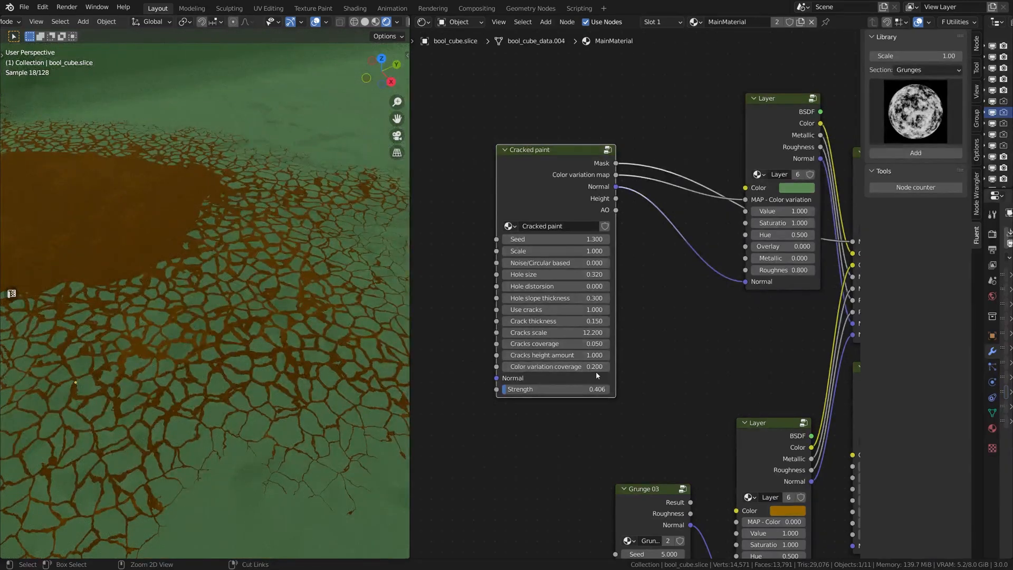
mouse_move(703, 327)
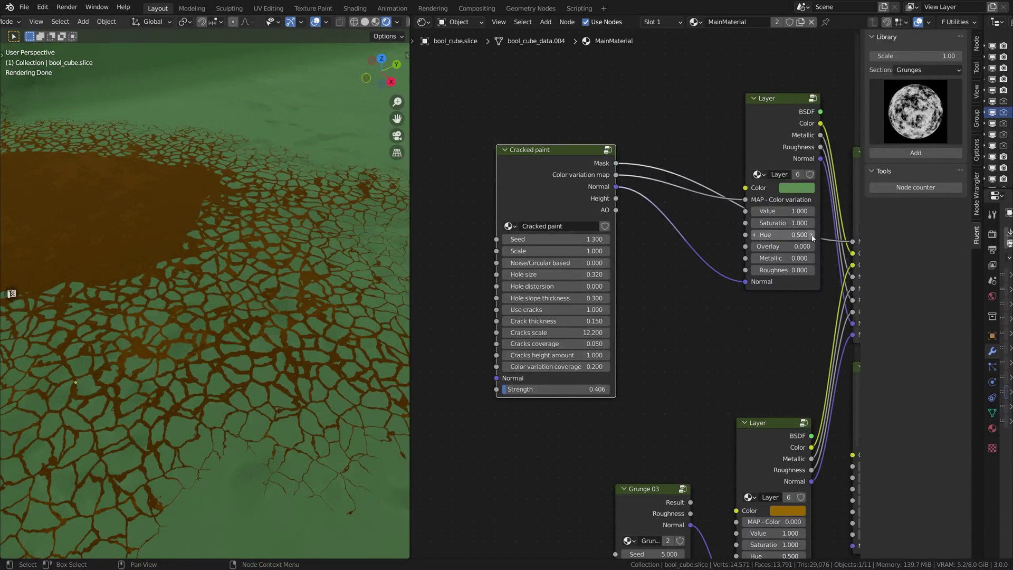
click(799, 234)
text(0.400)
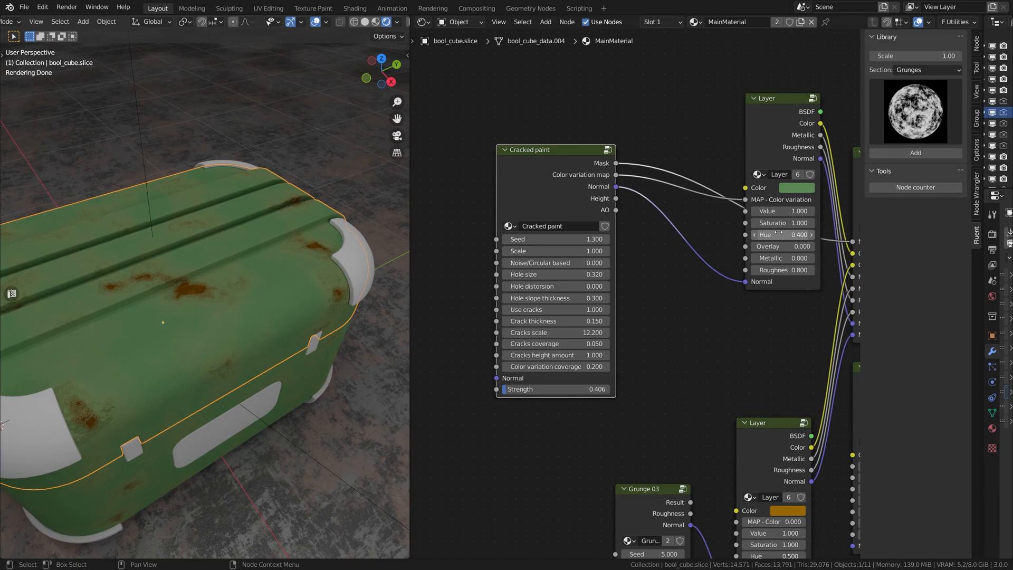
mouse_move(786, 246)
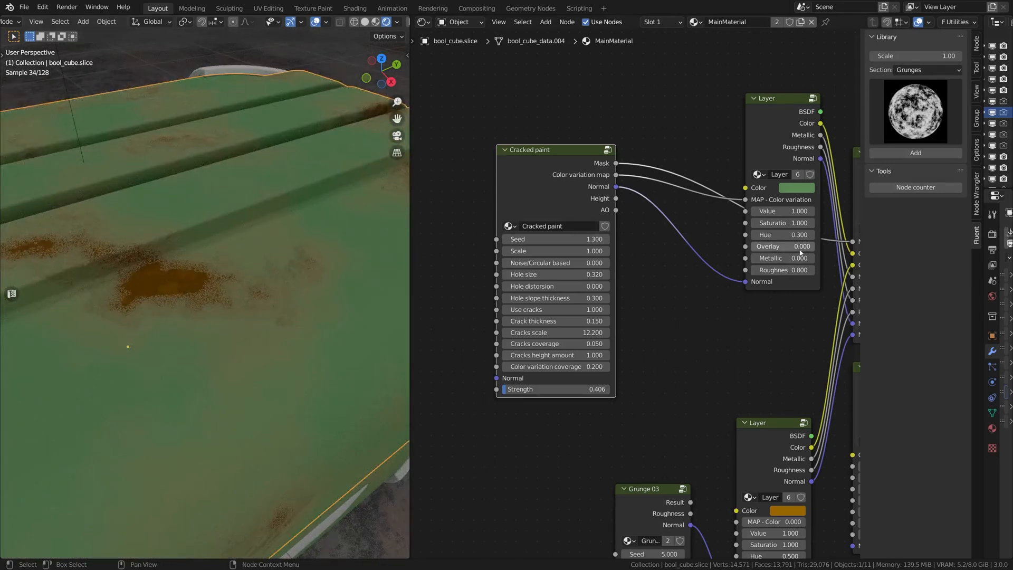
Set the colour variation hue to .5 and raise its brightness value
double_click(782, 235)
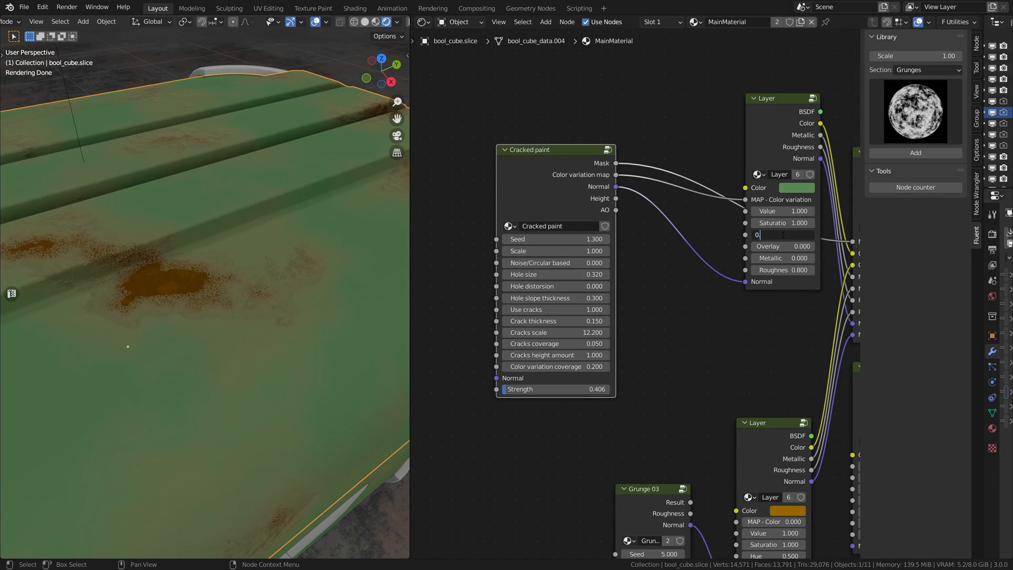
text(.550)
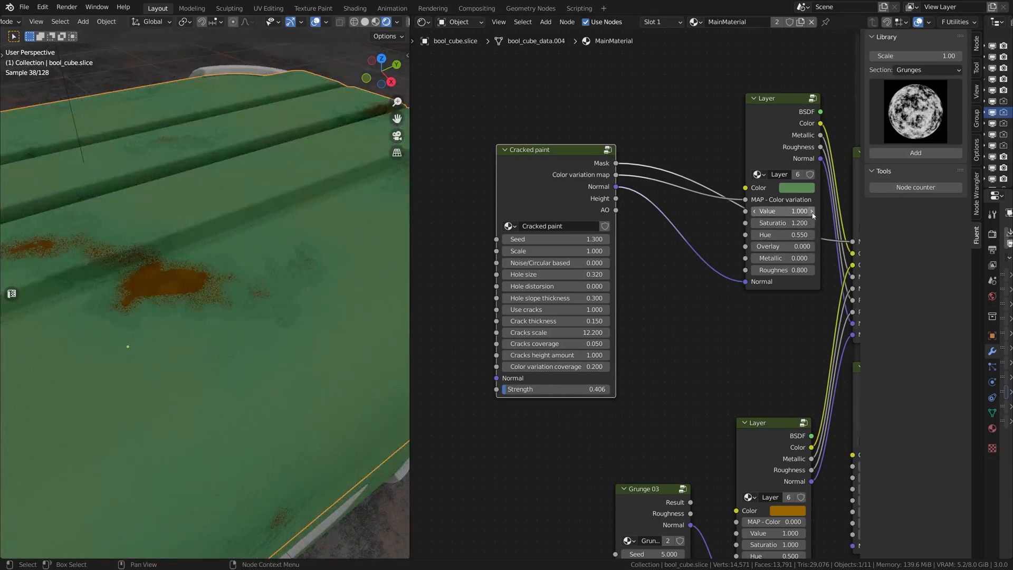
click(799, 211)
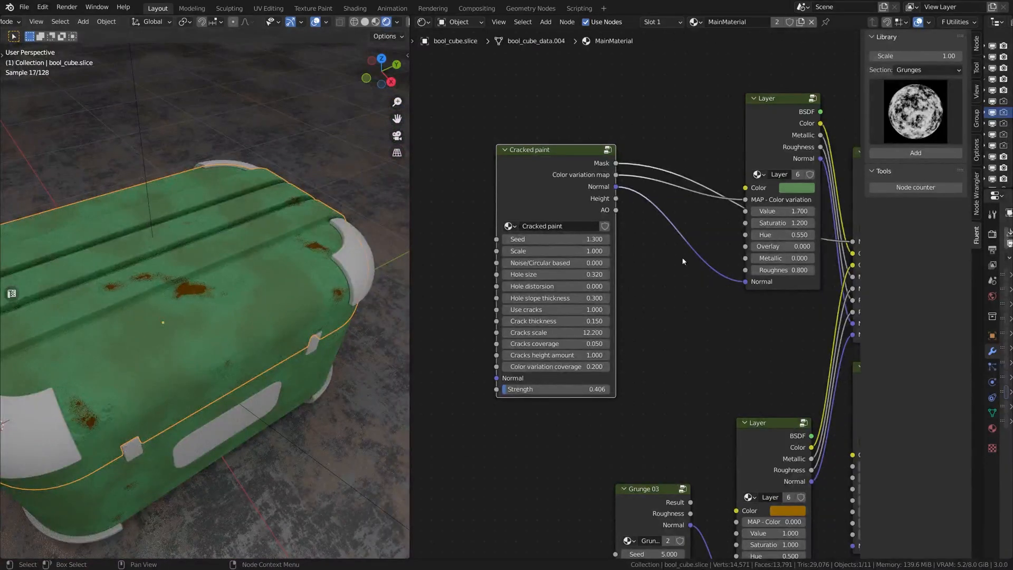
Enable Node Wrangler and preview the Color variation map as a mask on the crate
click(782, 211)
text(3)
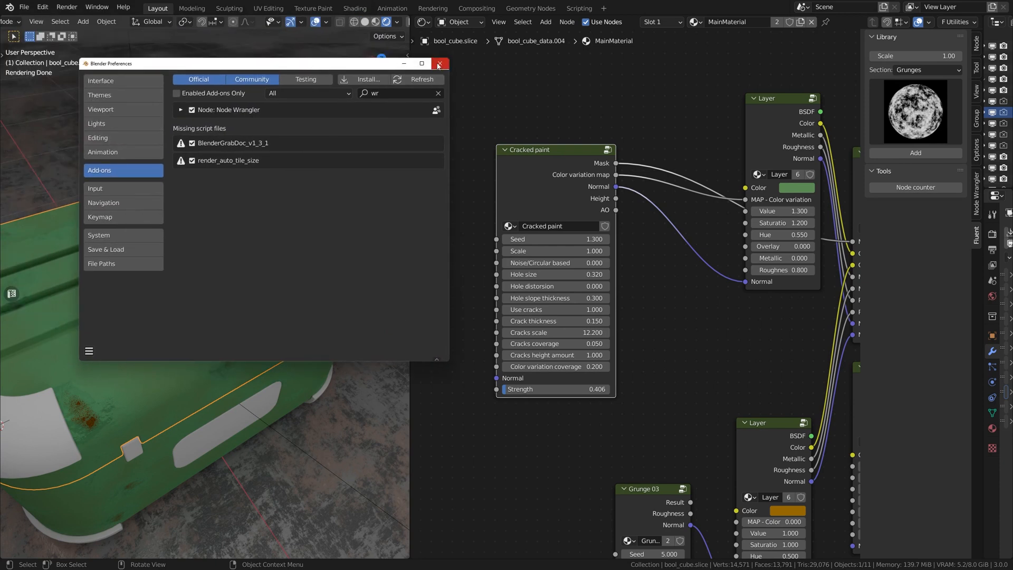
click(440, 63)
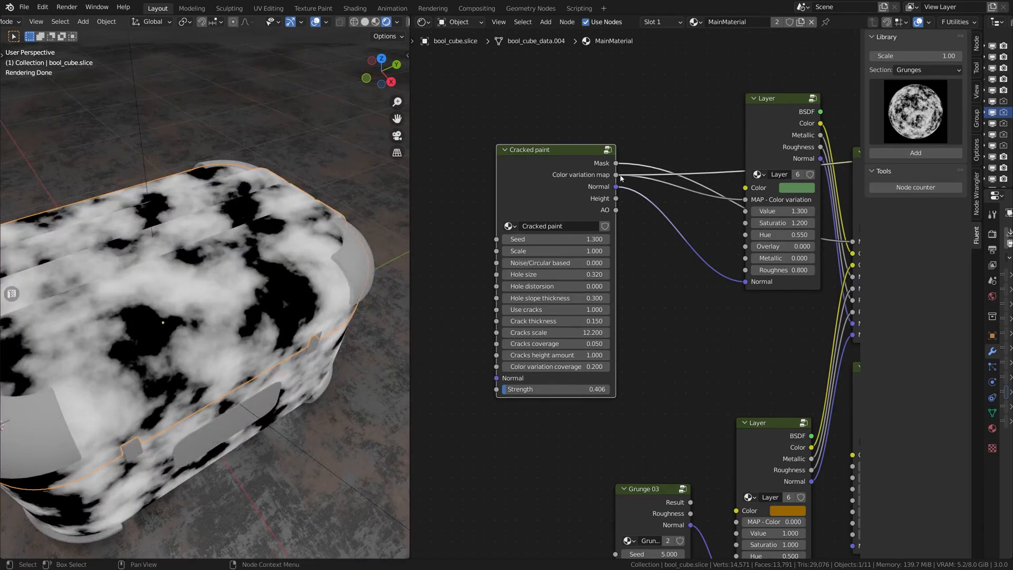
mouse_move(186, 229)
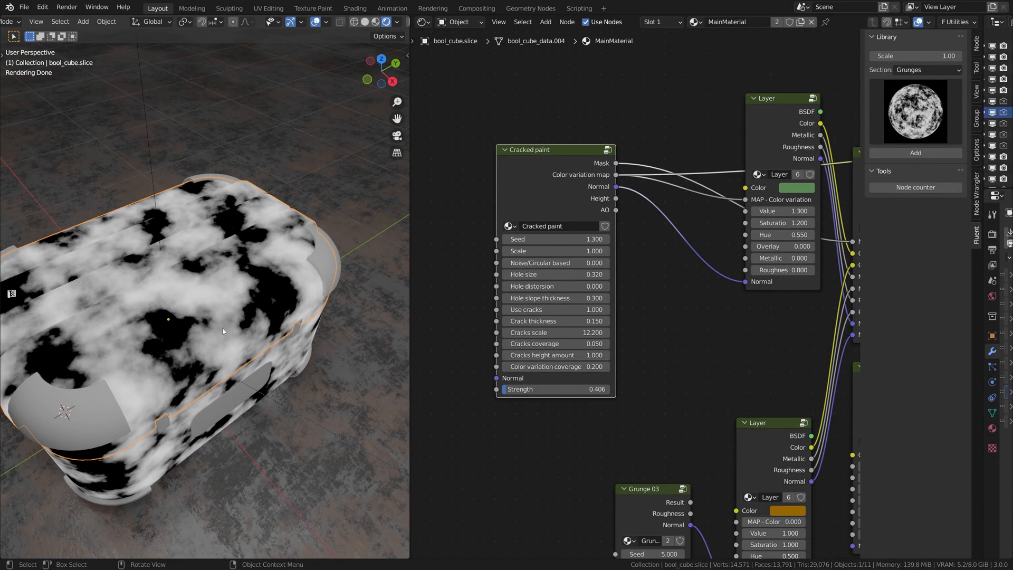
mouse_move(162, 257)
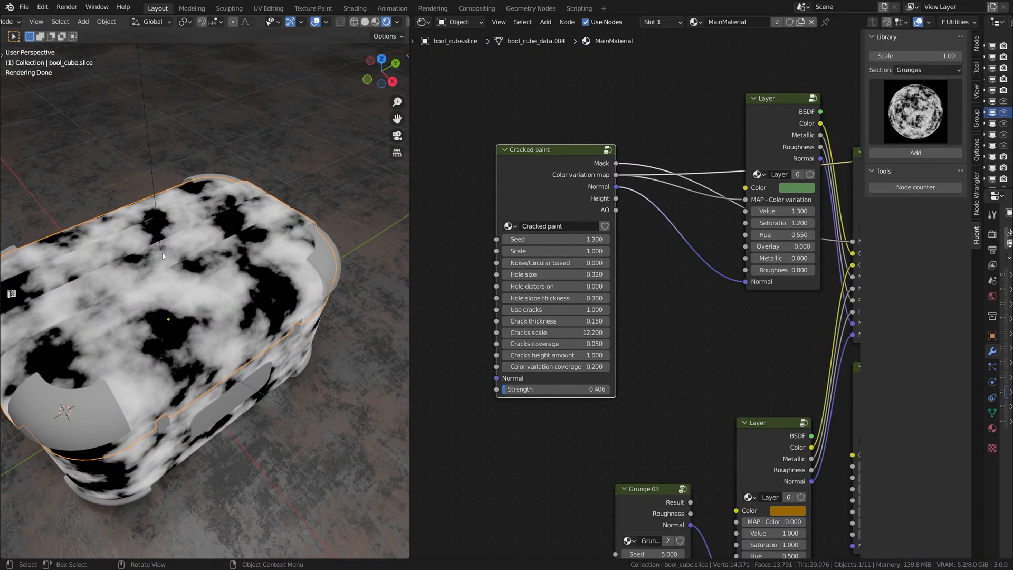
mouse_move(189, 224)
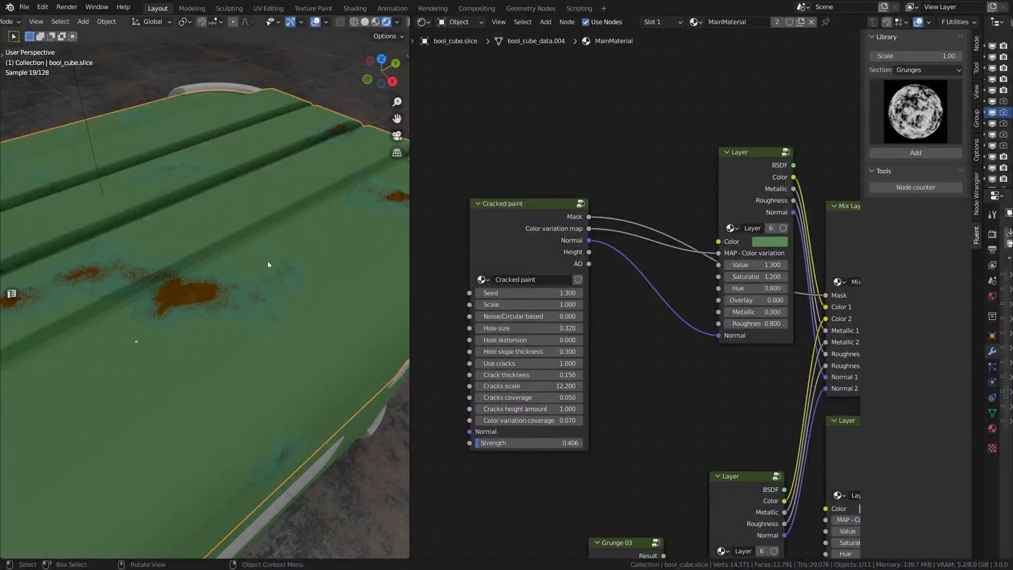
Set the new paint layer's hue to 0.58 and mix it into the layer stack
double_click(755, 288)
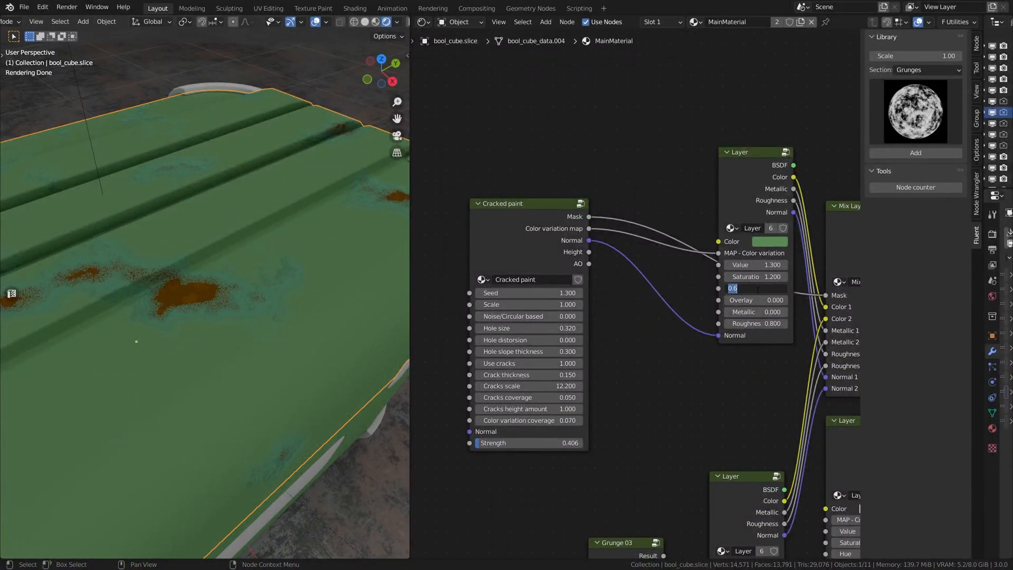
text(0.580)
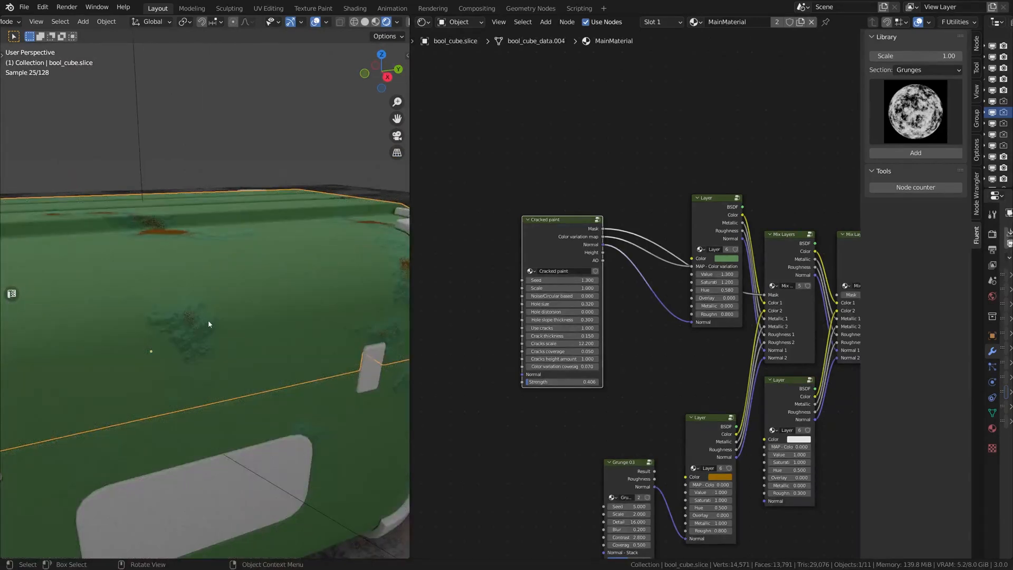
double_click(560, 381)
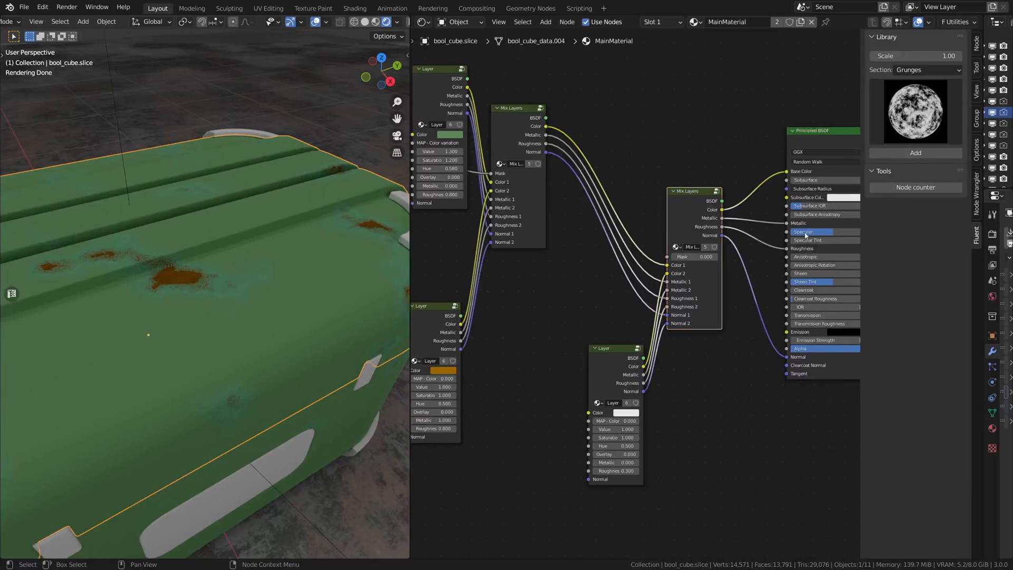
click(925, 70)
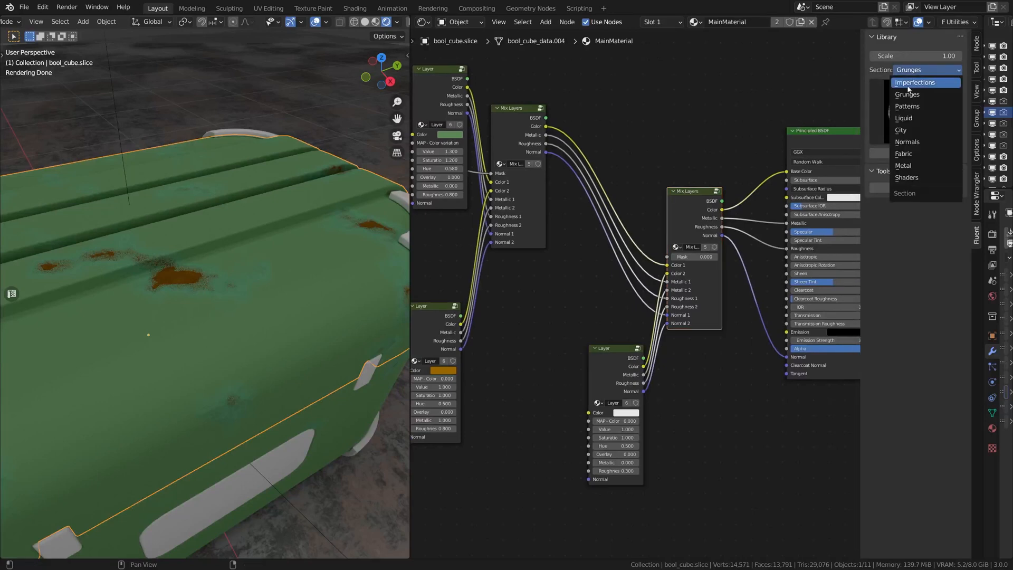
click(915, 82)
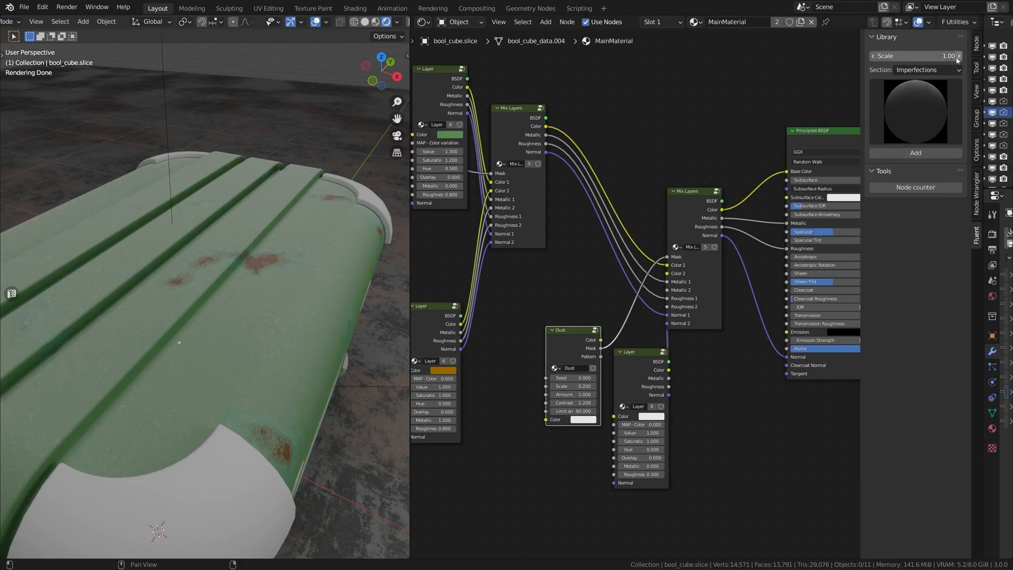
Add a Grunge 03 node and link its Result to the Dust Amount
click(916, 69)
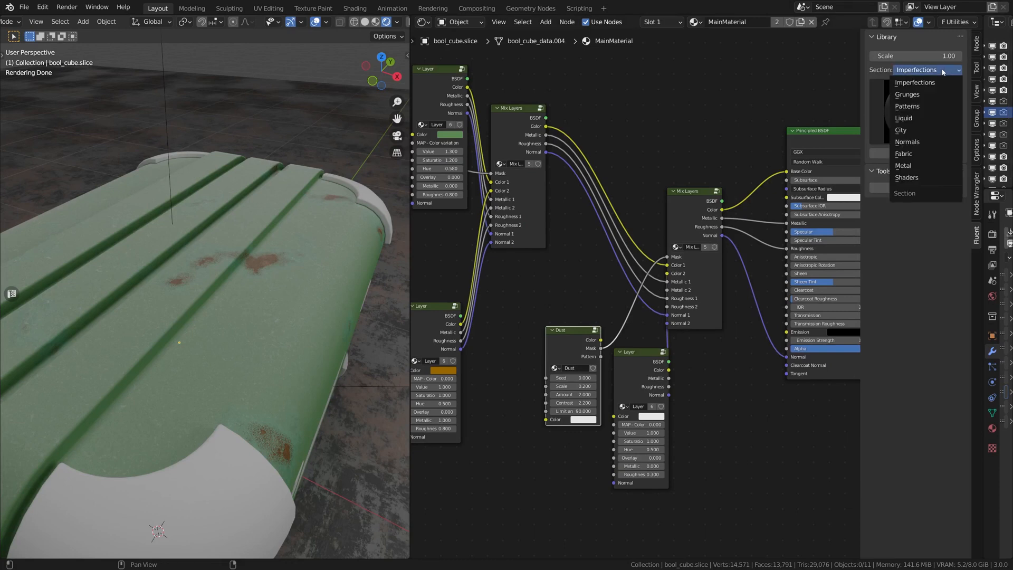
mouse_move(907, 94)
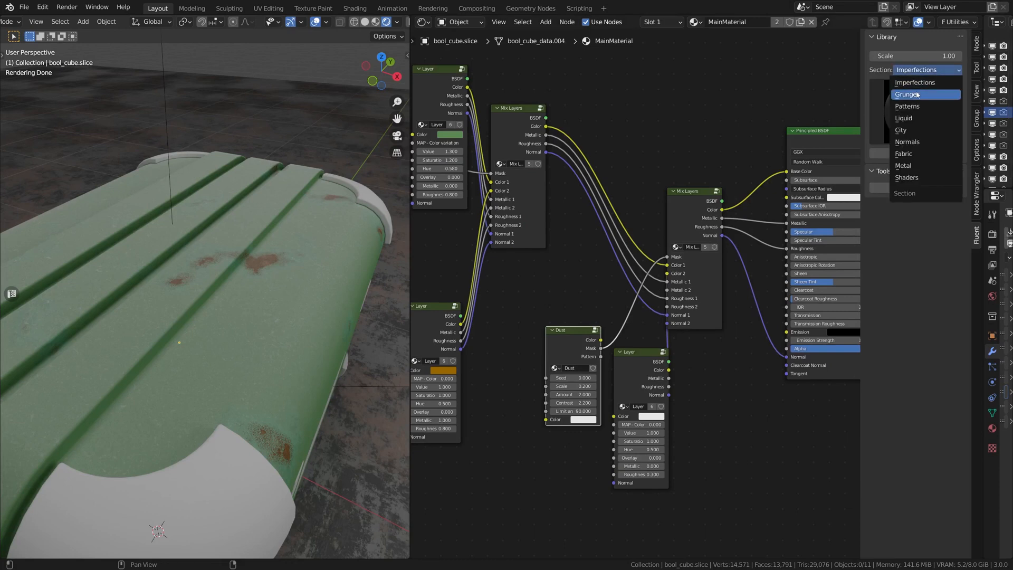
click(908, 94)
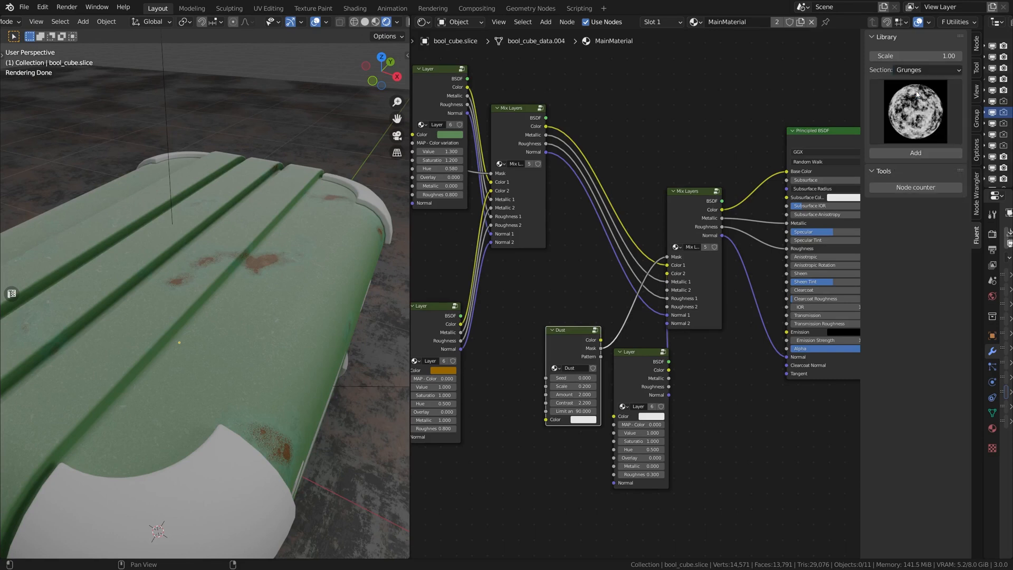
click(914, 110)
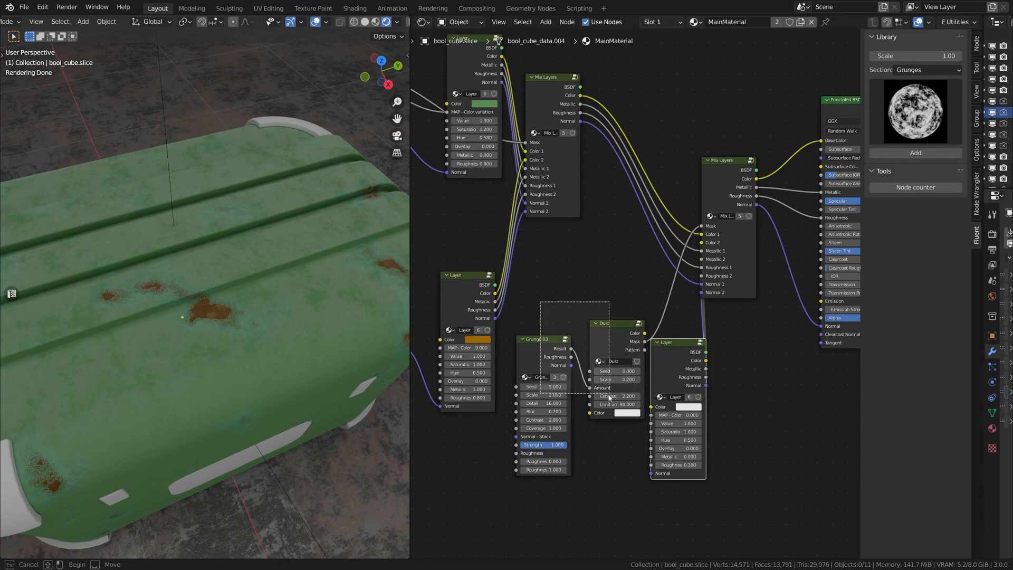
click(611, 405)
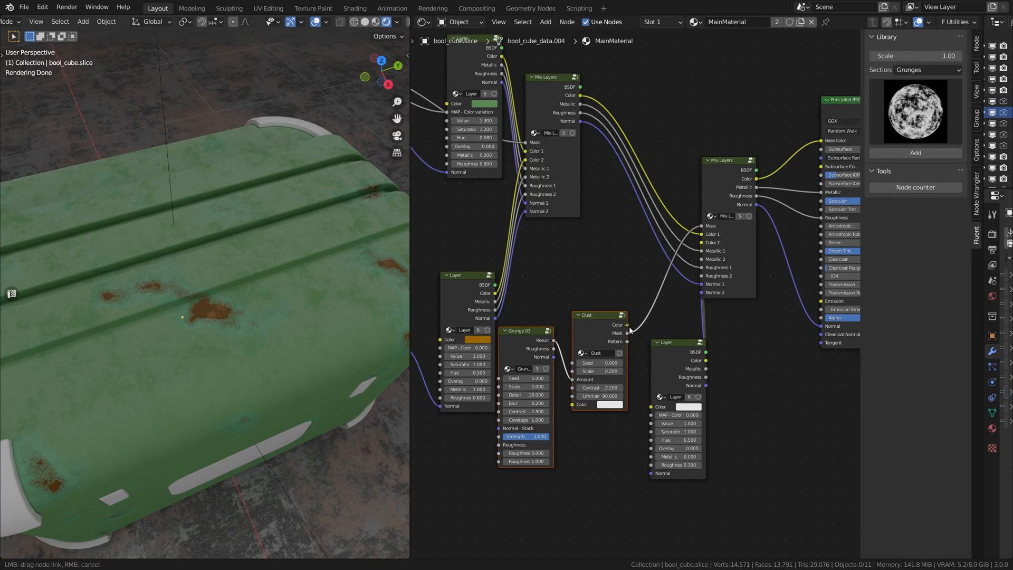
Adjust the dust layer's colour brightness to a whitish tone
click(682, 407)
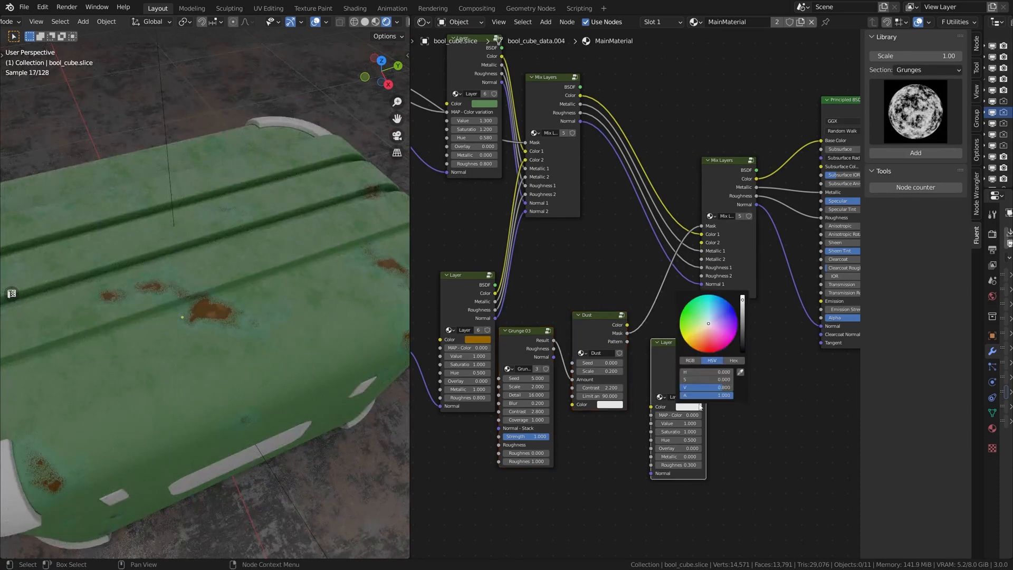
click(612, 404)
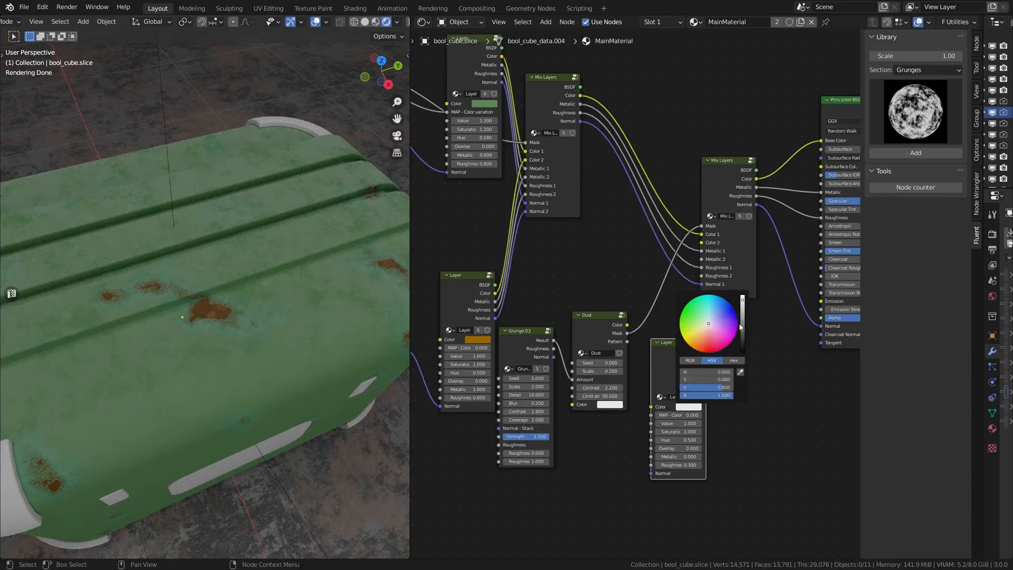
click(701, 337)
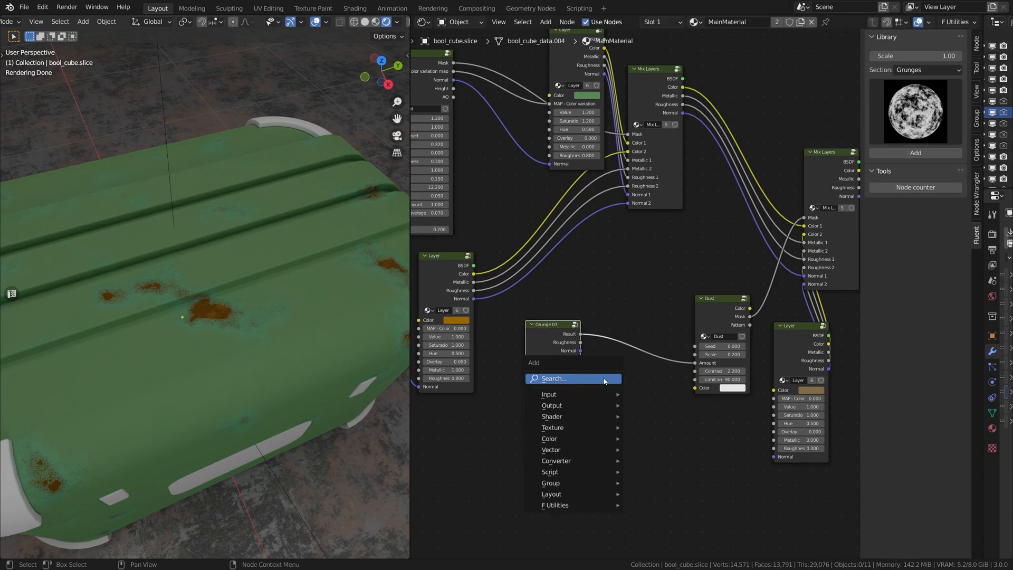
Insert a Math node set to Multiply by 1.5 on the Grunge→Dust link
text(math)
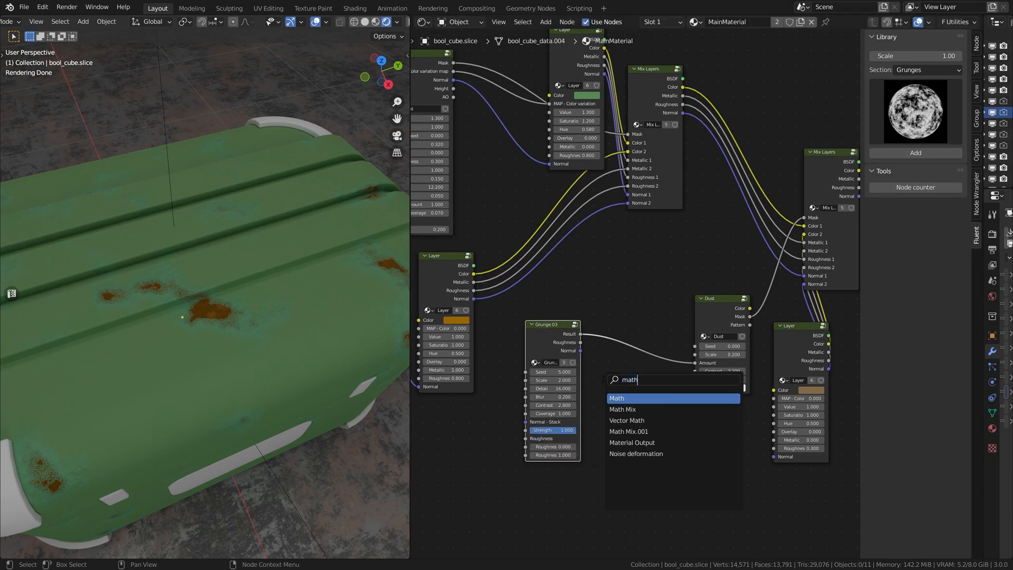
click(617, 398)
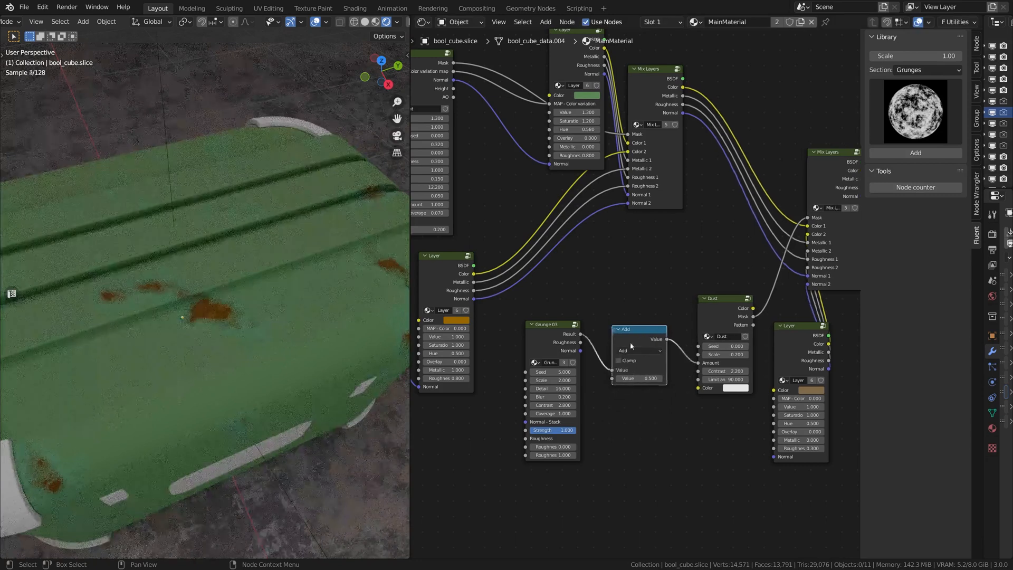
click(638, 350)
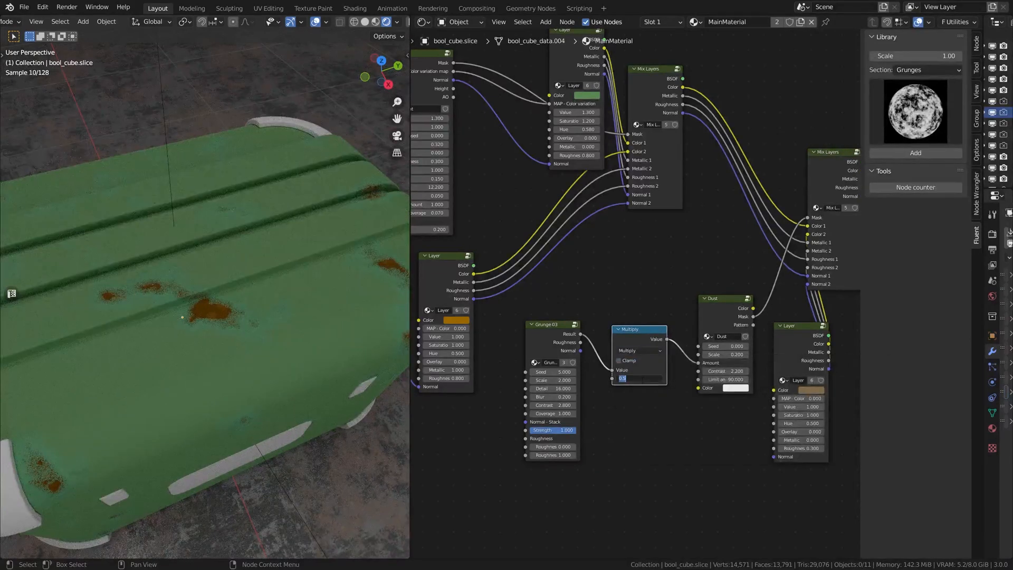
text(1.5)
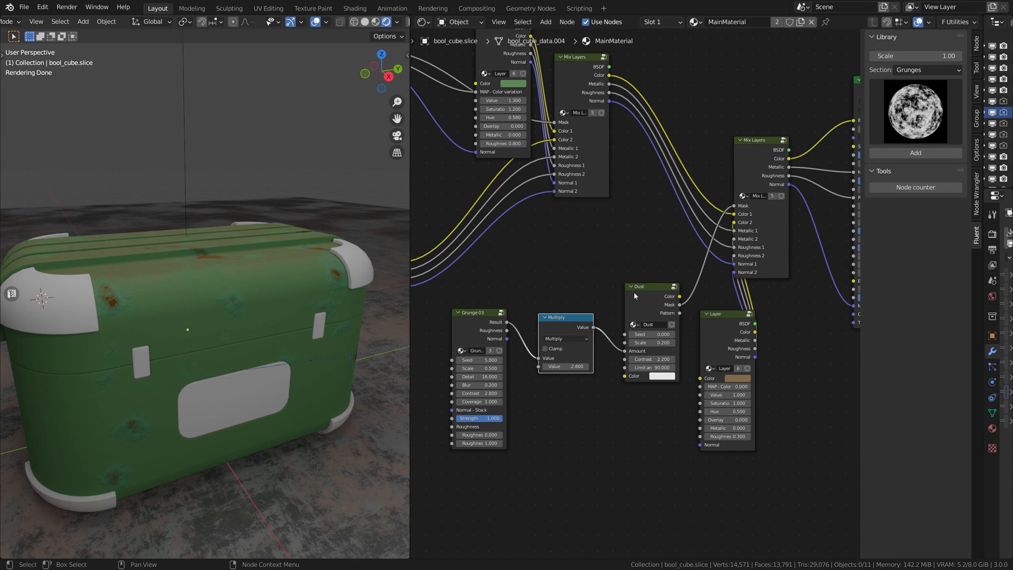
Preview the Dust mask and adjust its Contrast on the Dust node
click(644, 297)
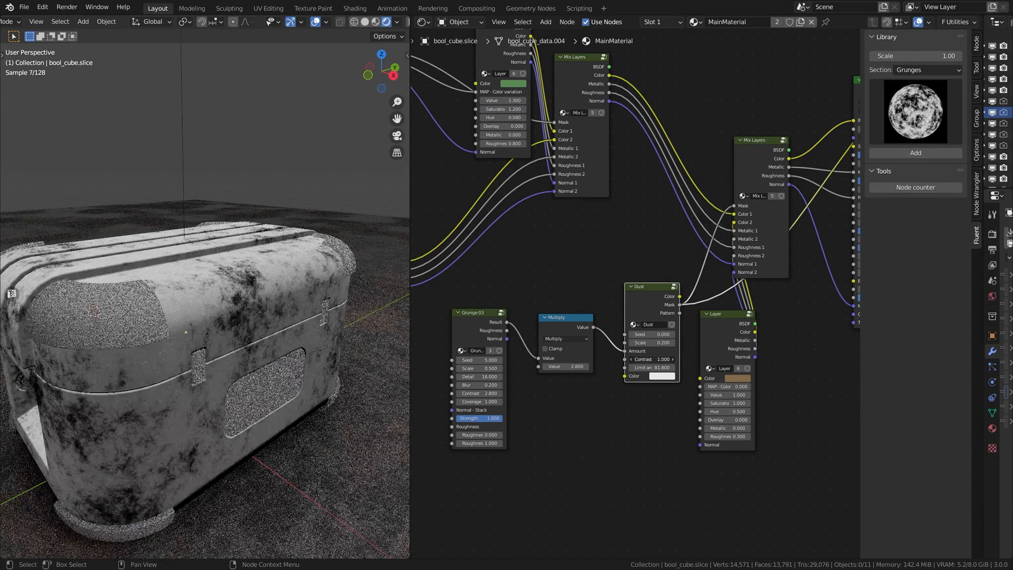
click(653, 358)
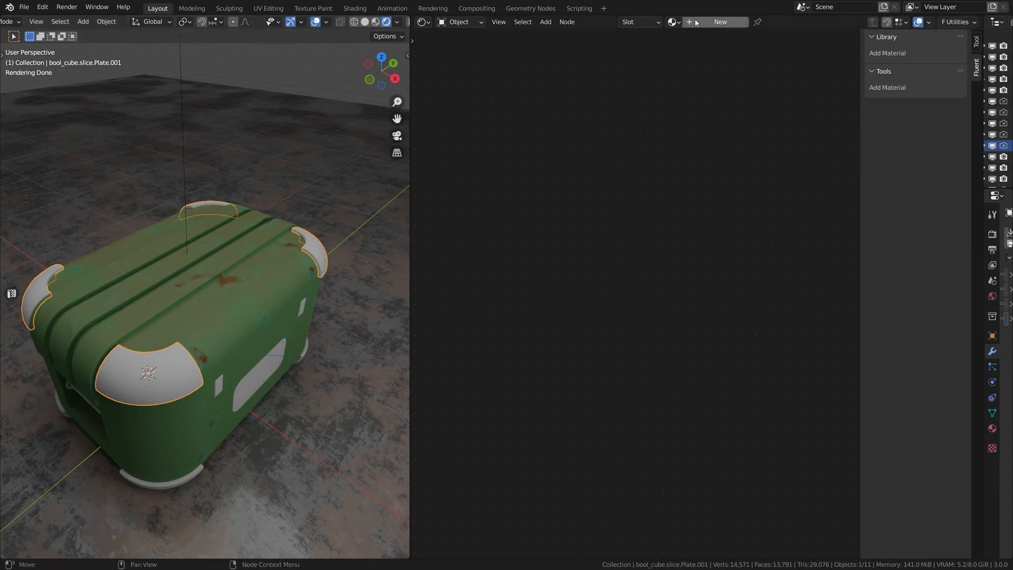
Assign MainMaterial to the plates, make an independent Corners copy, and give it to the corner object
click(672, 22)
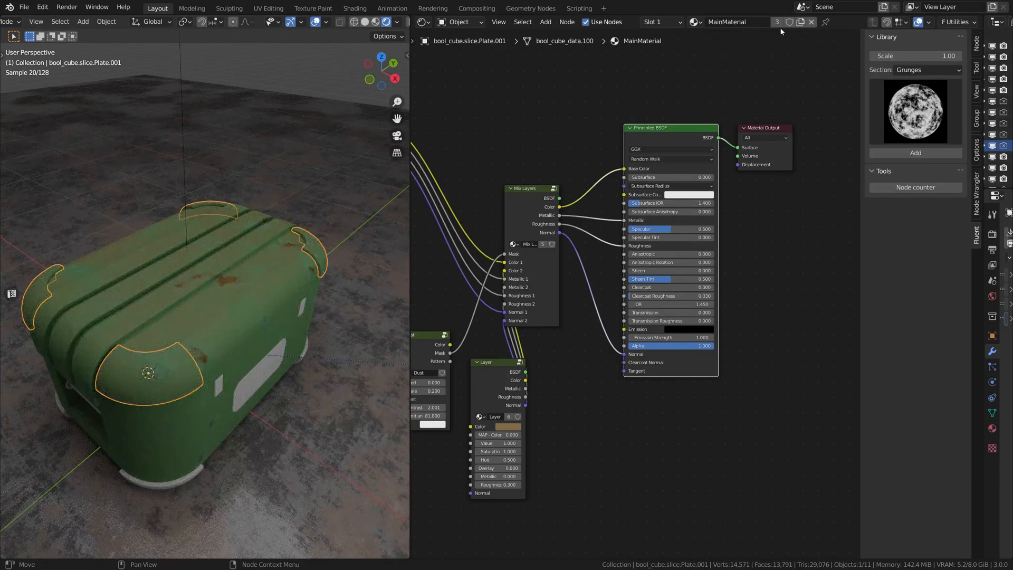
click(787, 21)
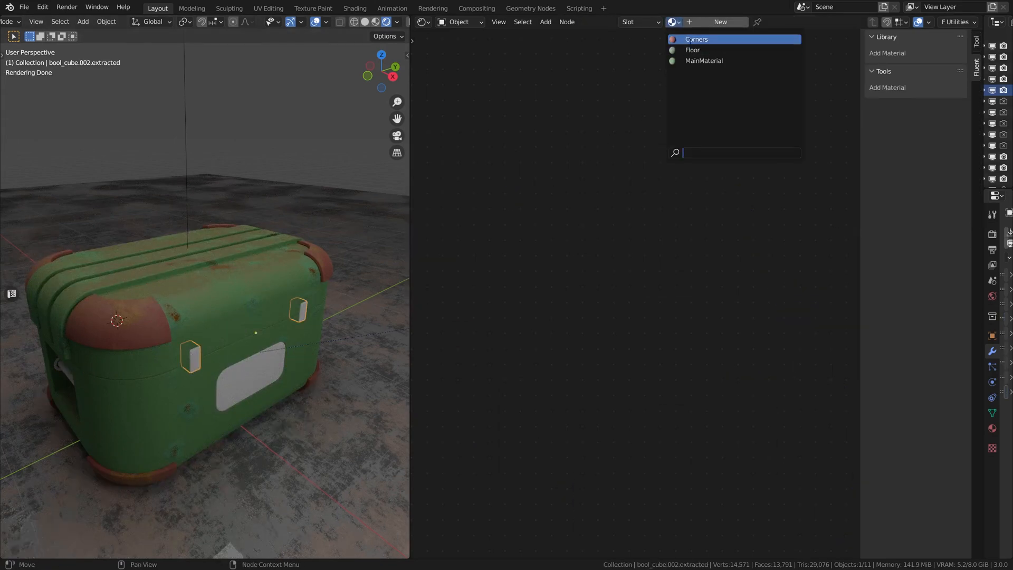
click(697, 39)
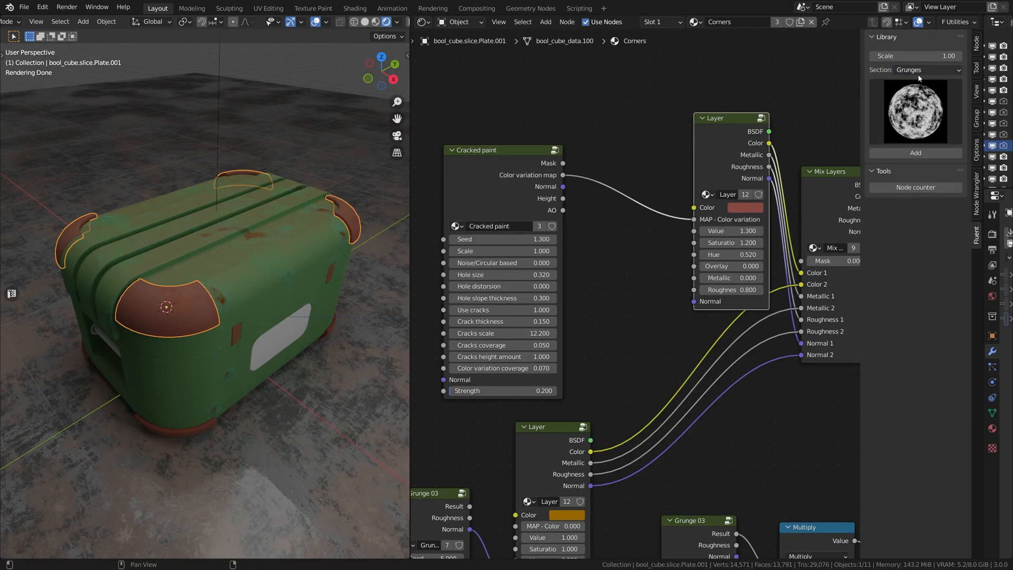
Add the Scratches long imperfection into the cracked paint's normal with Coverage 0.2
click(915, 69)
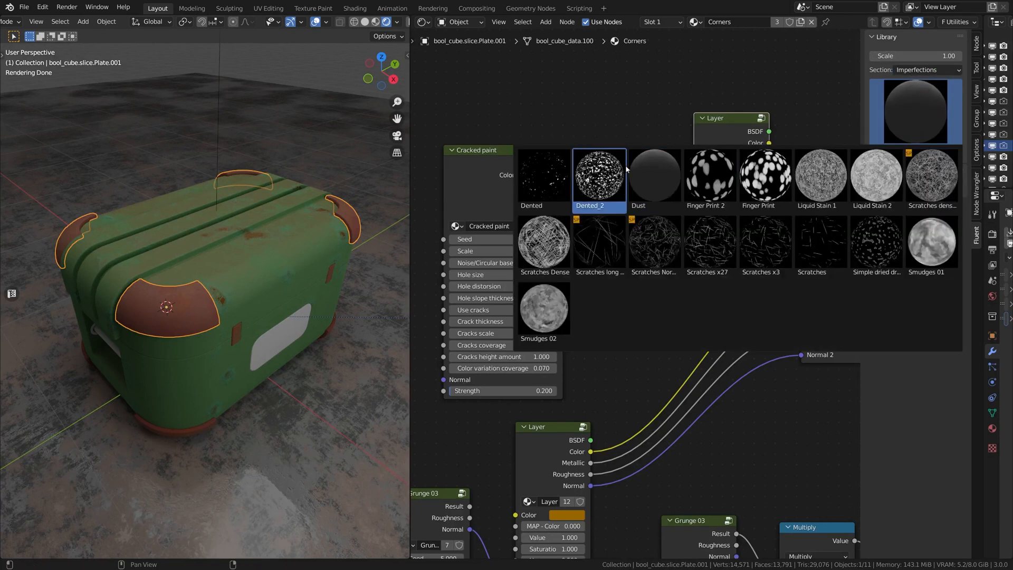
click(597, 244)
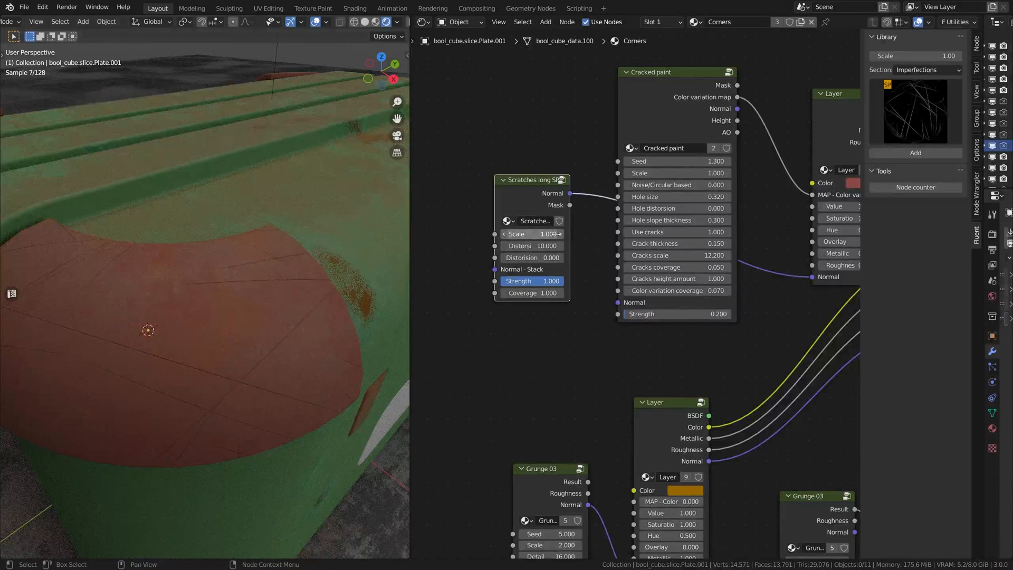
double_click(531, 292)
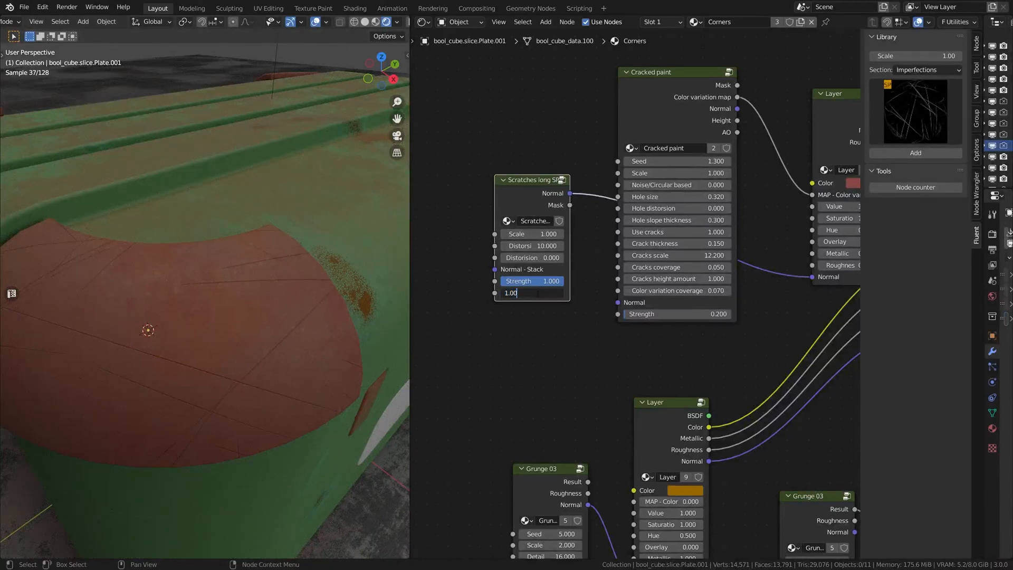
text(0.2)
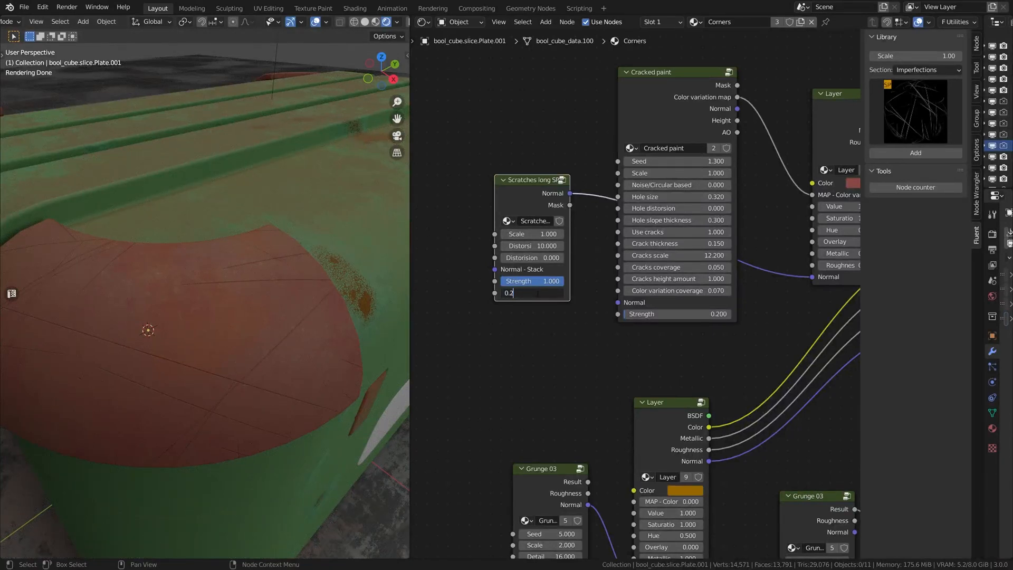